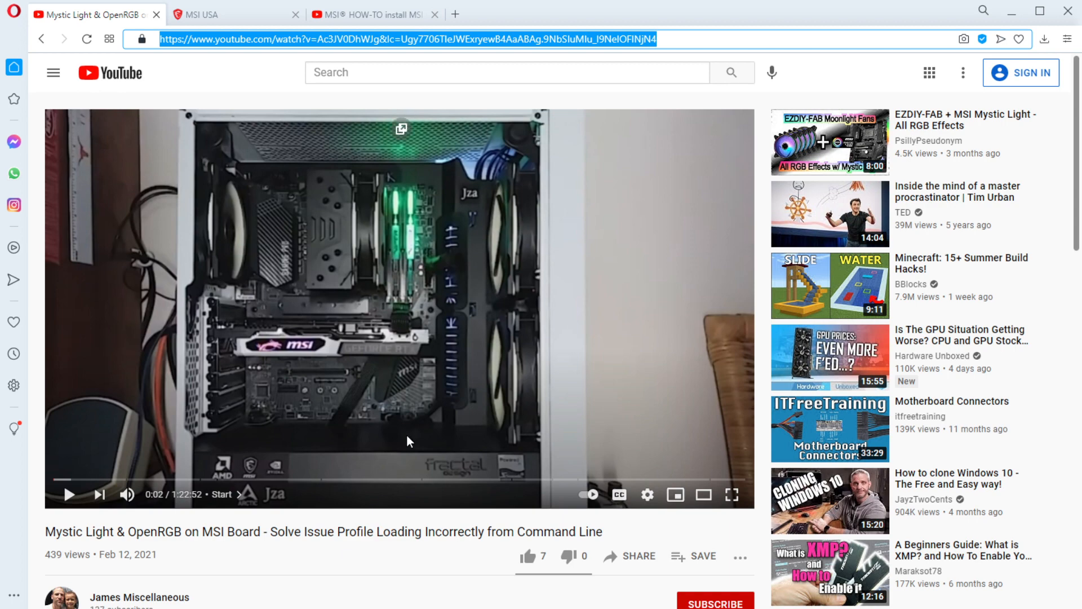
mouse_move(422, 293)
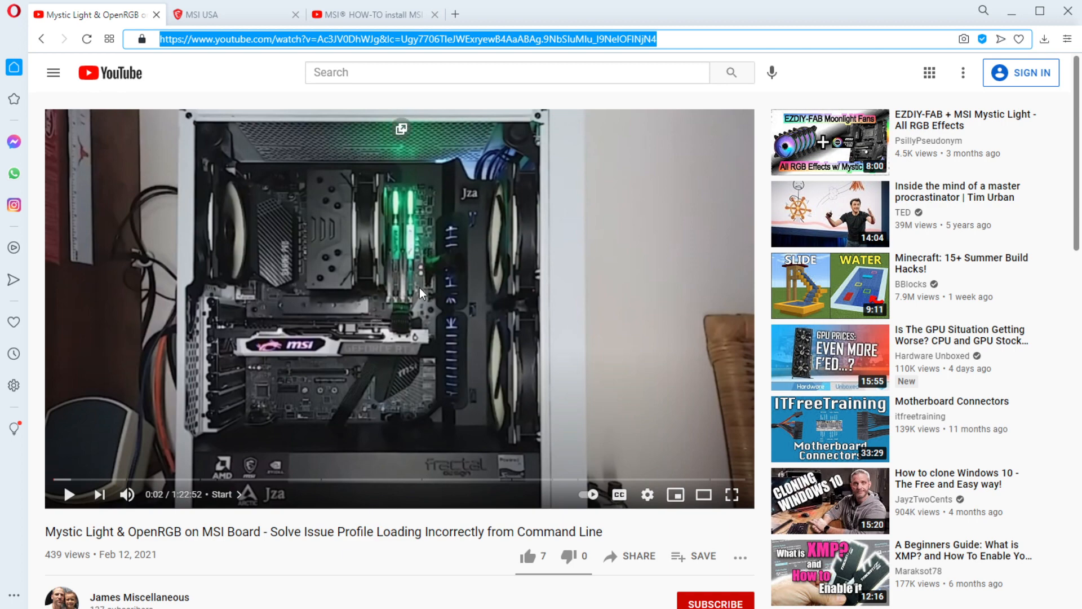
Scroll the current page, then bring up the MSI B450 GAMING PRO CARBON AC support page
scroll(down, 3)
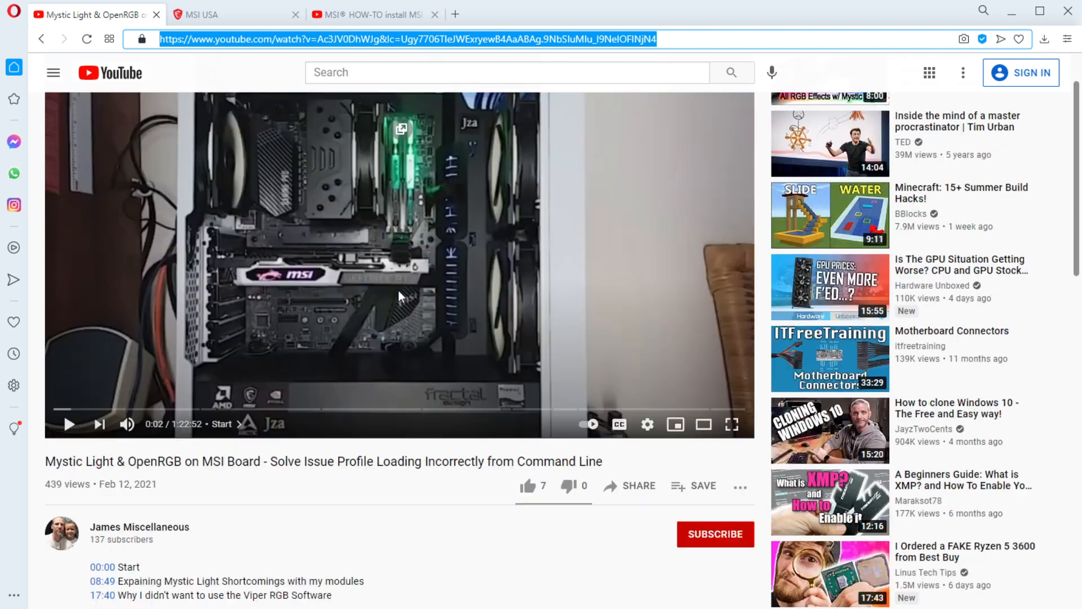
scroll(down, 3)
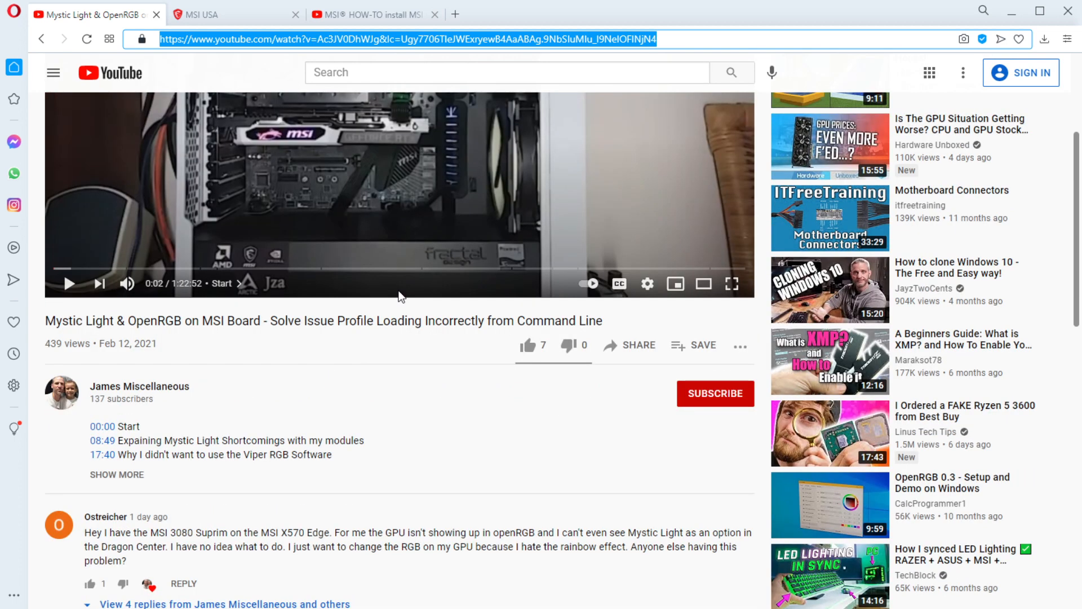
scroll(down, 3)
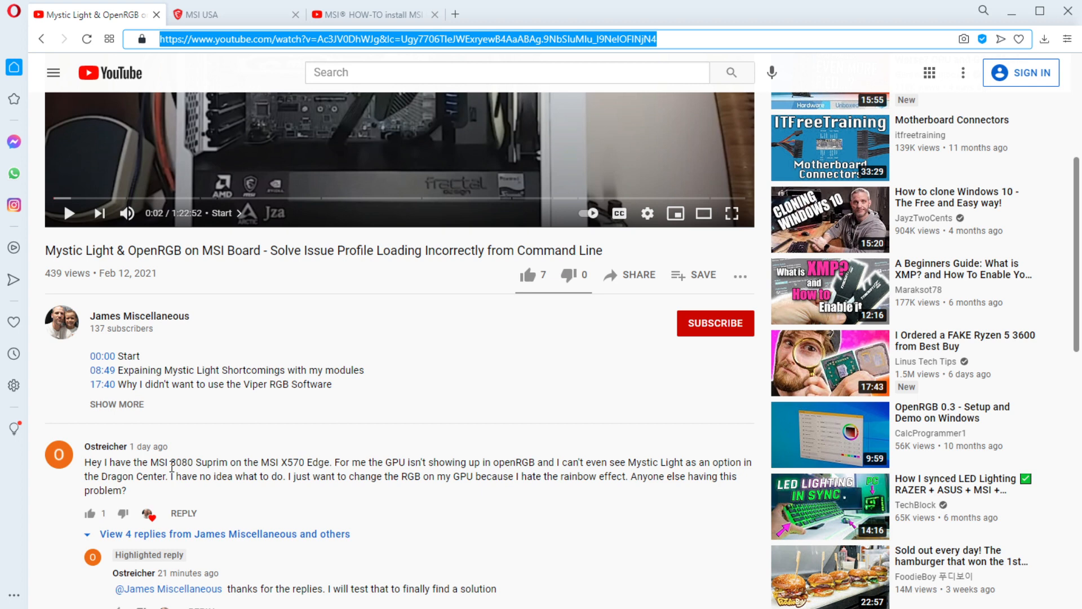
mouse_move(177, 476)
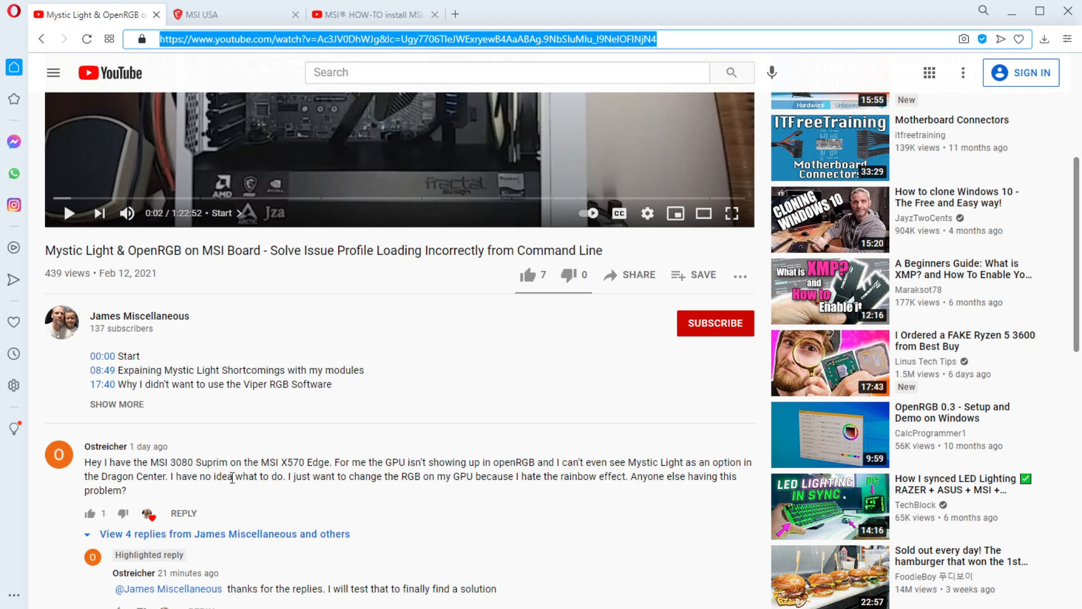
mouse_move(297, 475)
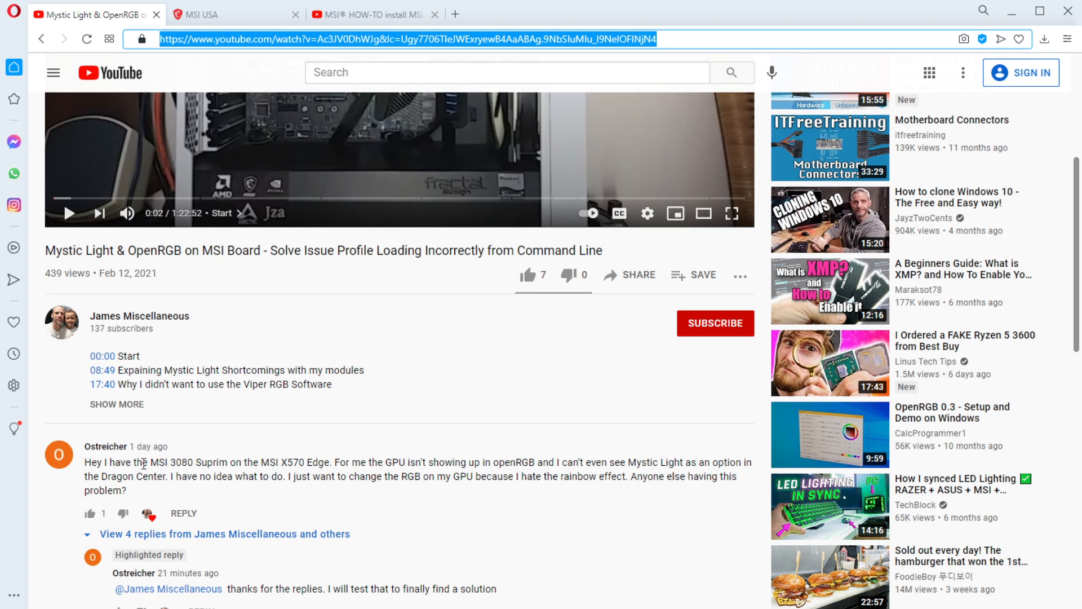
mouse_move(209, 462)
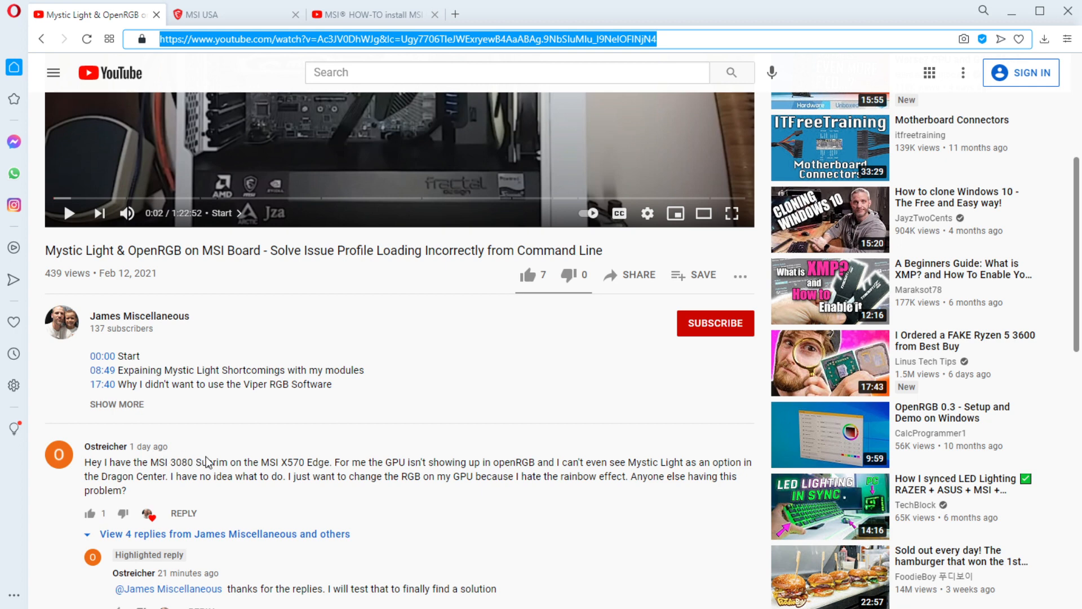
mouse_move(160, 463)
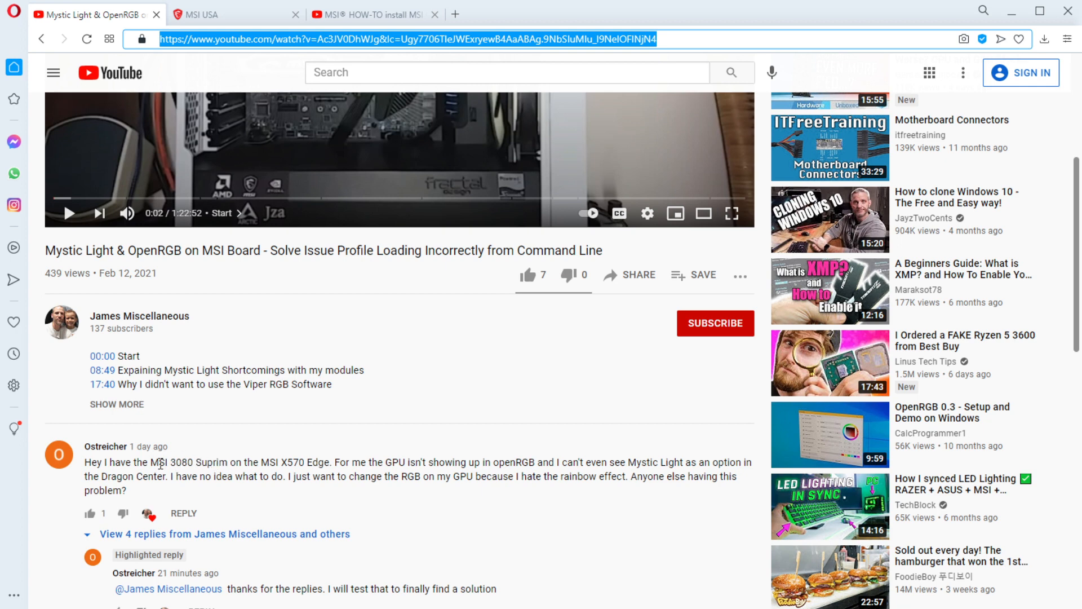
mouse_move(123, 514)
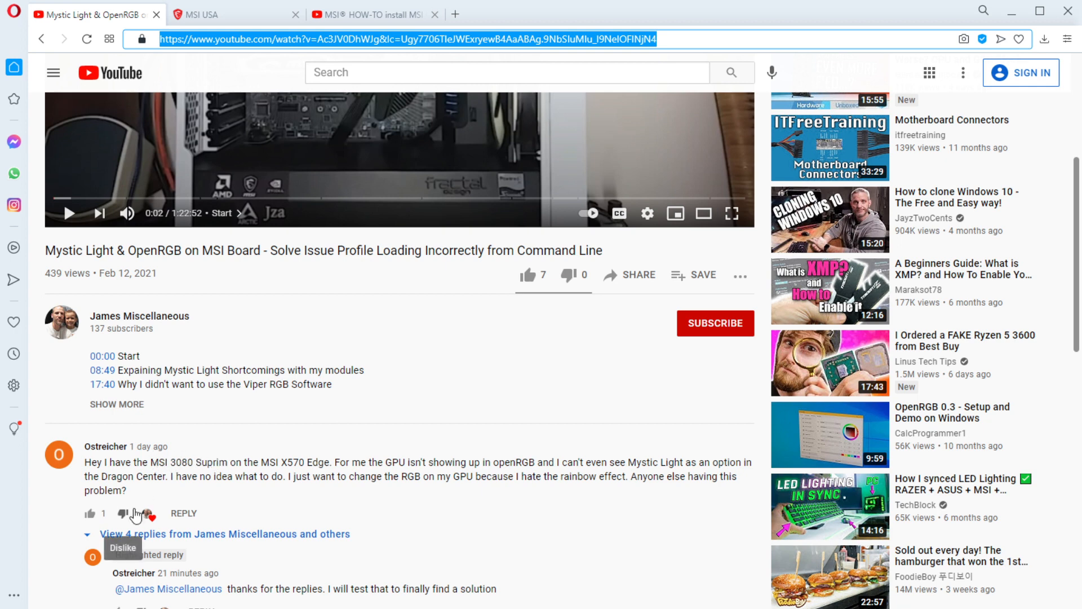
mouse_move(168, 492)
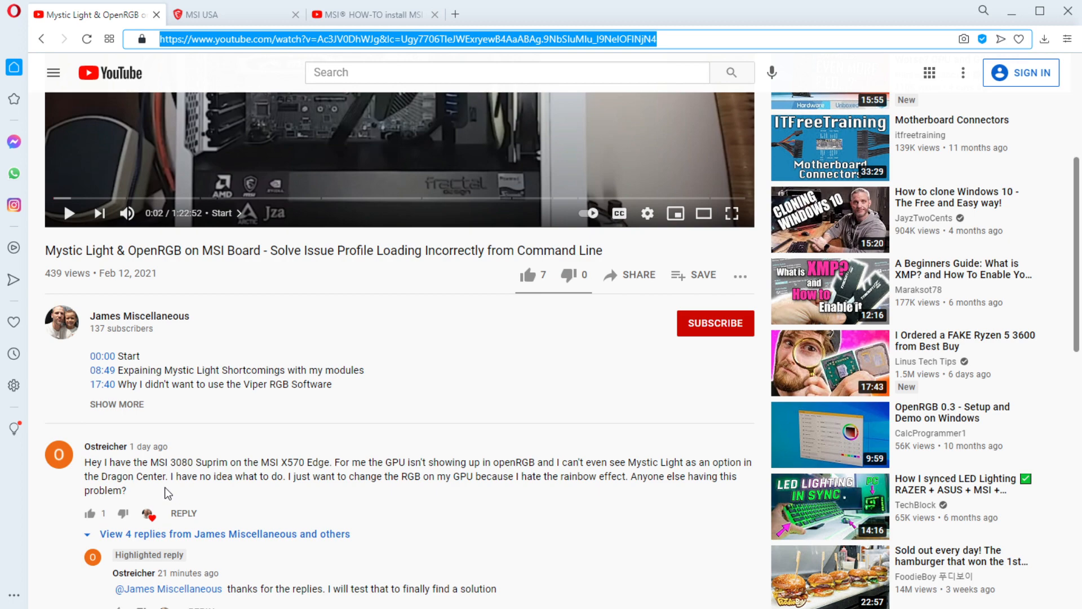
scroll(down, 3)
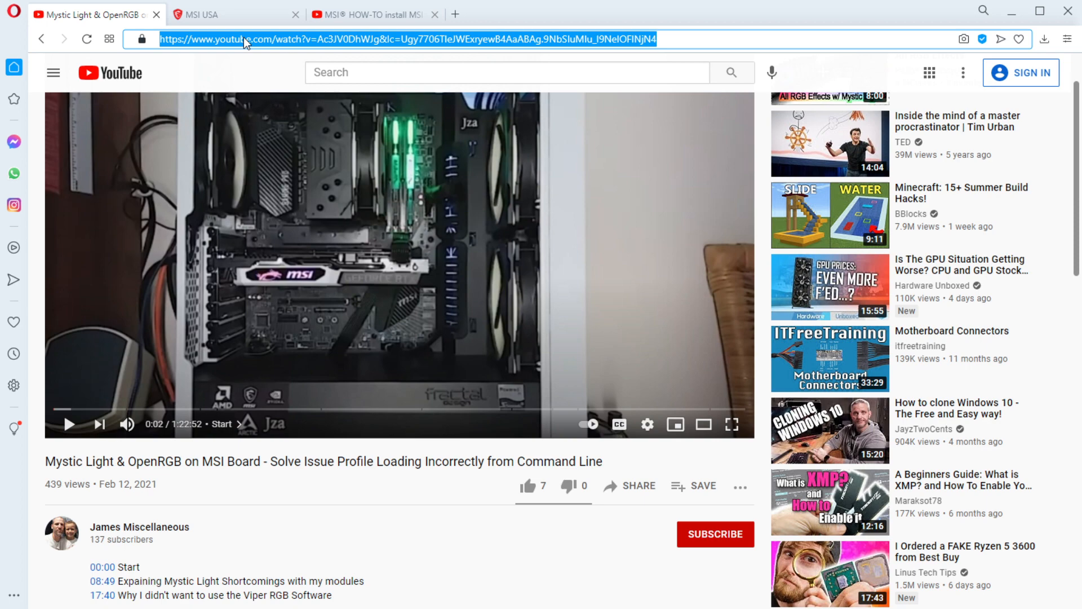
scroll(down, 3)
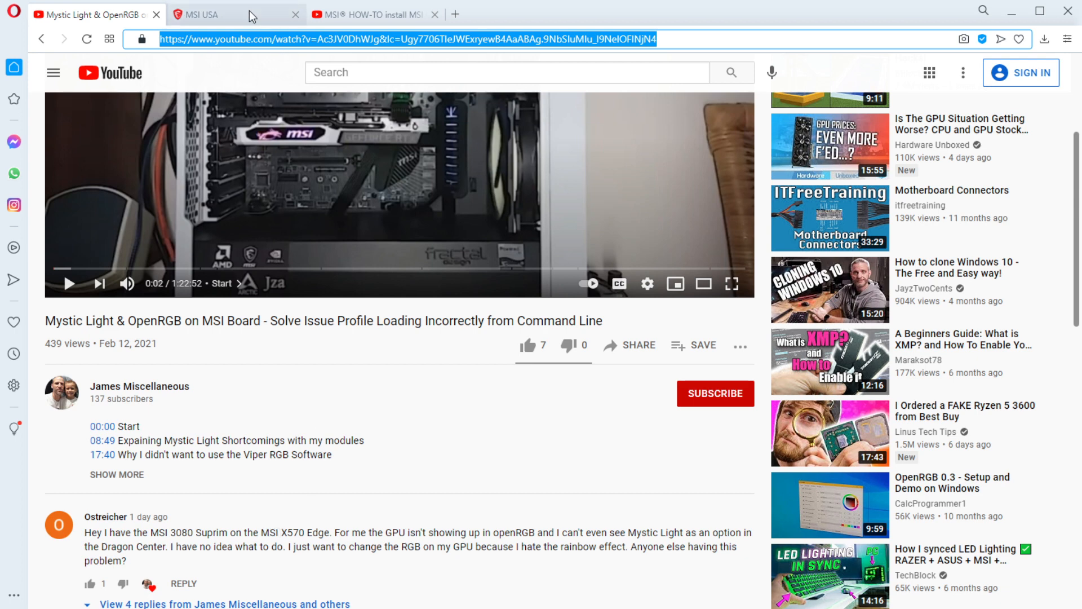
click(201, 13)
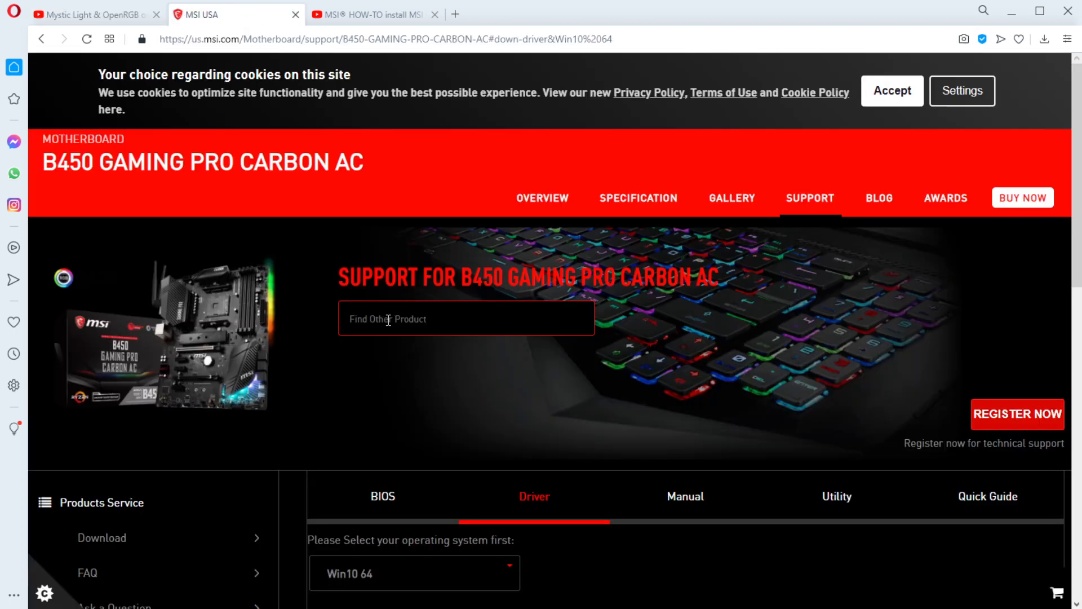
Scroll the support page's downloads section to the Utility downloads instead of drivers
scroll(down, 3)
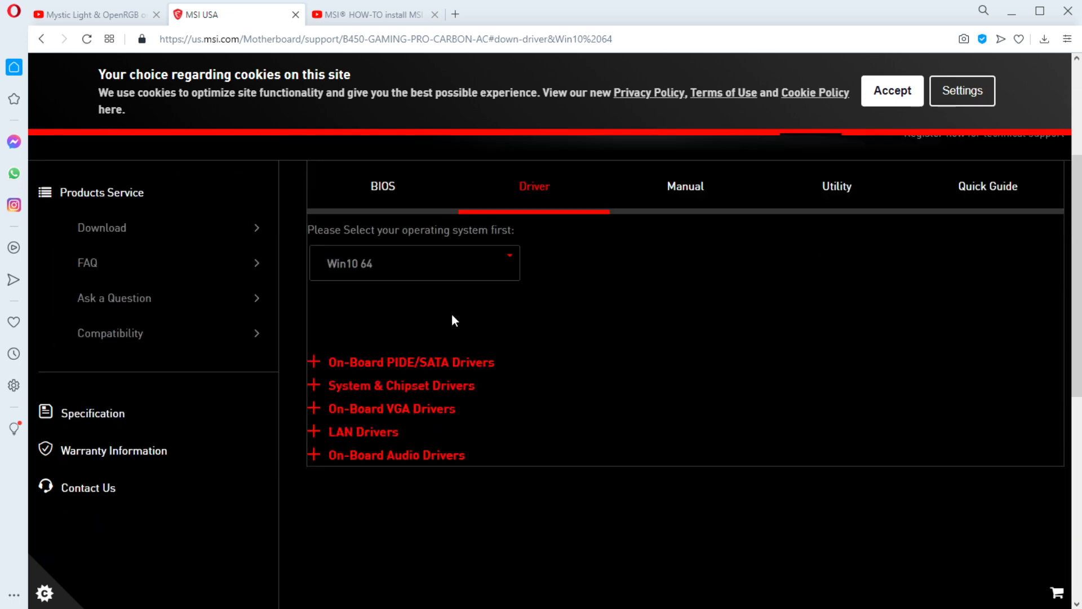
scroll(up, 3)
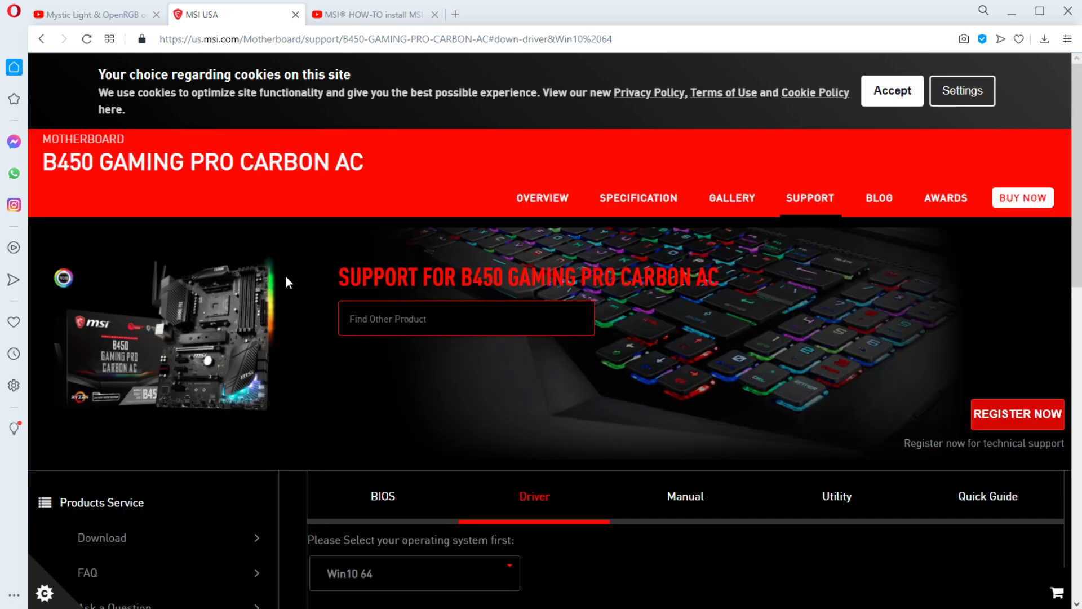
mouse_move(391, 237)
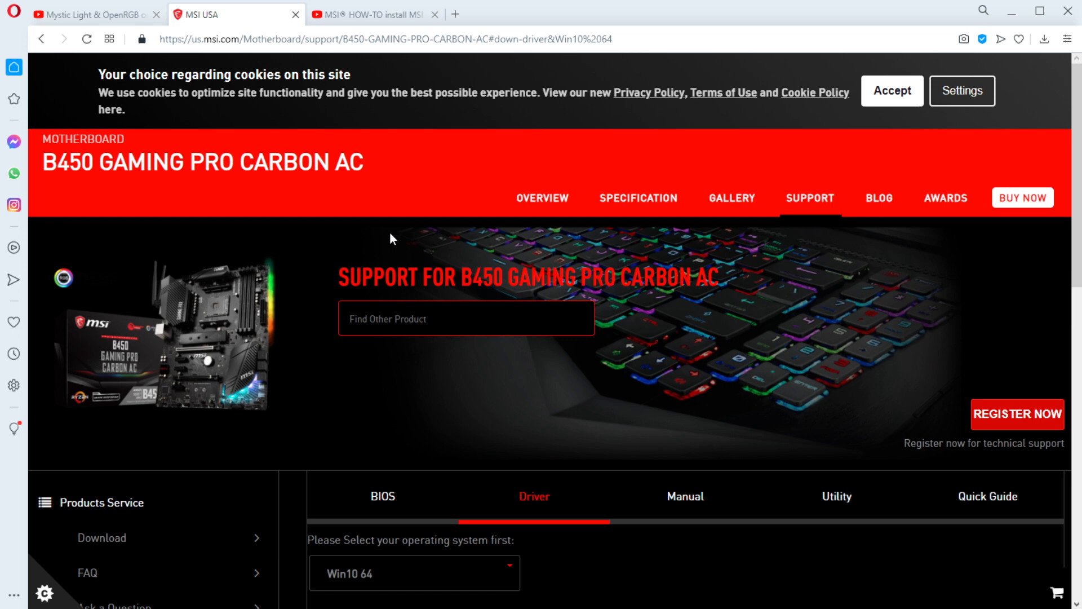
mouse_move(90, 199)
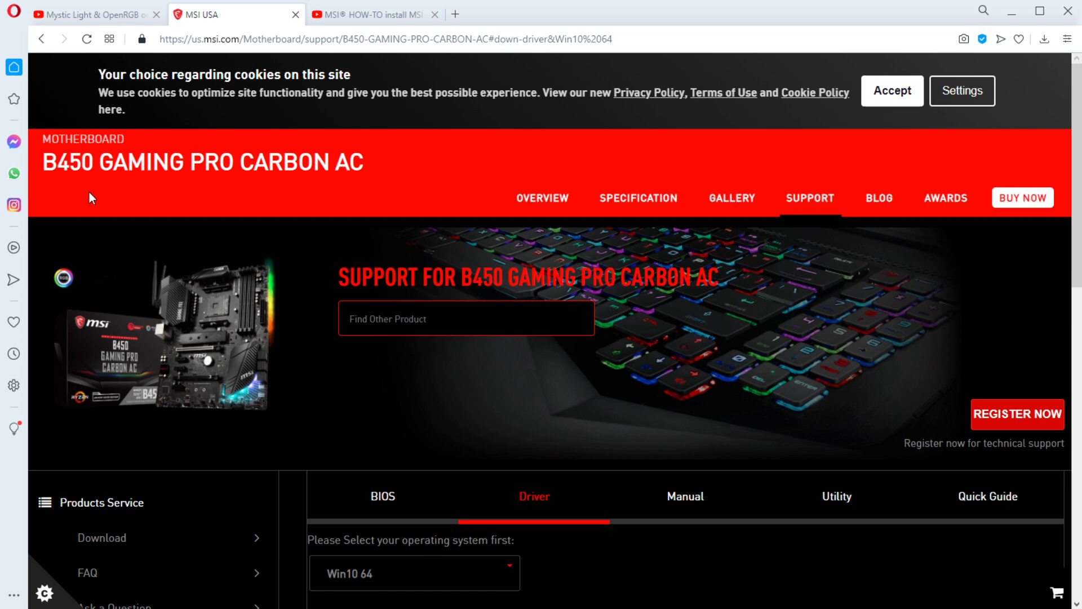
mouse_move(582, 264)
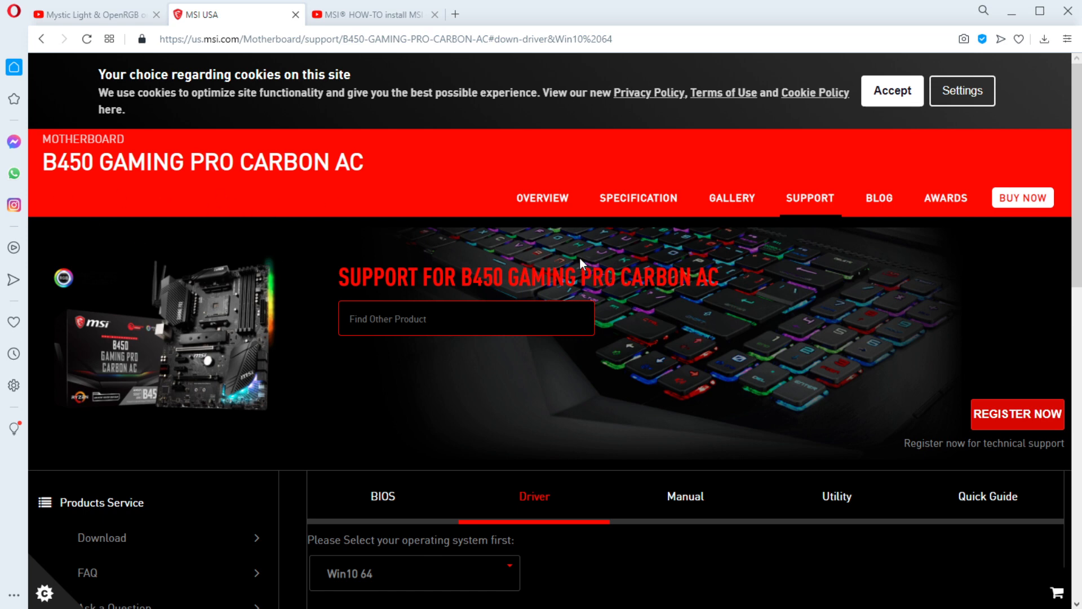
scroll(down, 3)
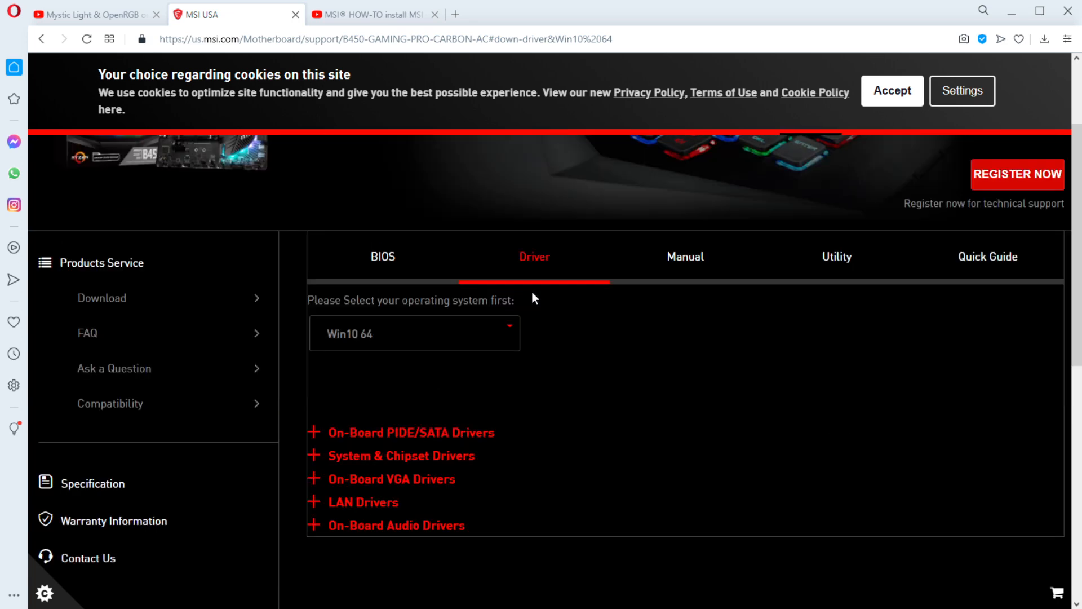
scroll(up, 3)
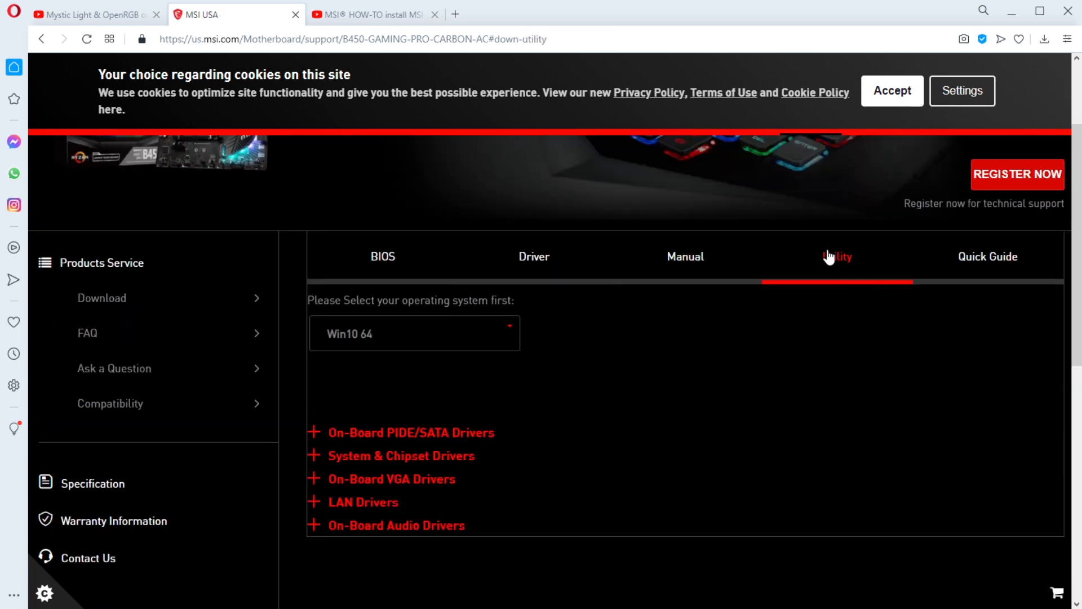
click(835, 256)
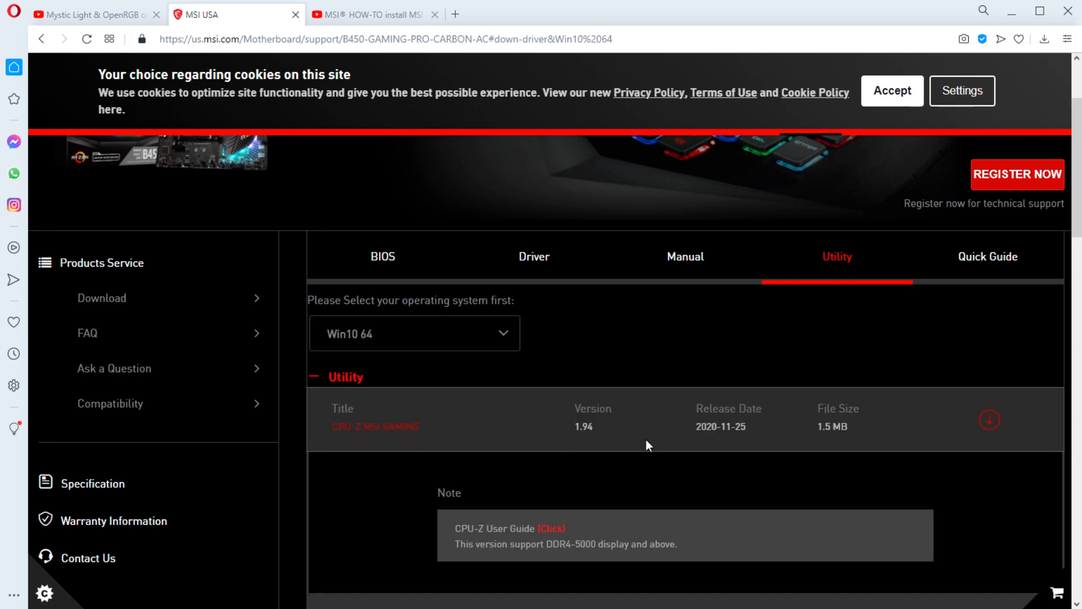
scroll(down, 3)
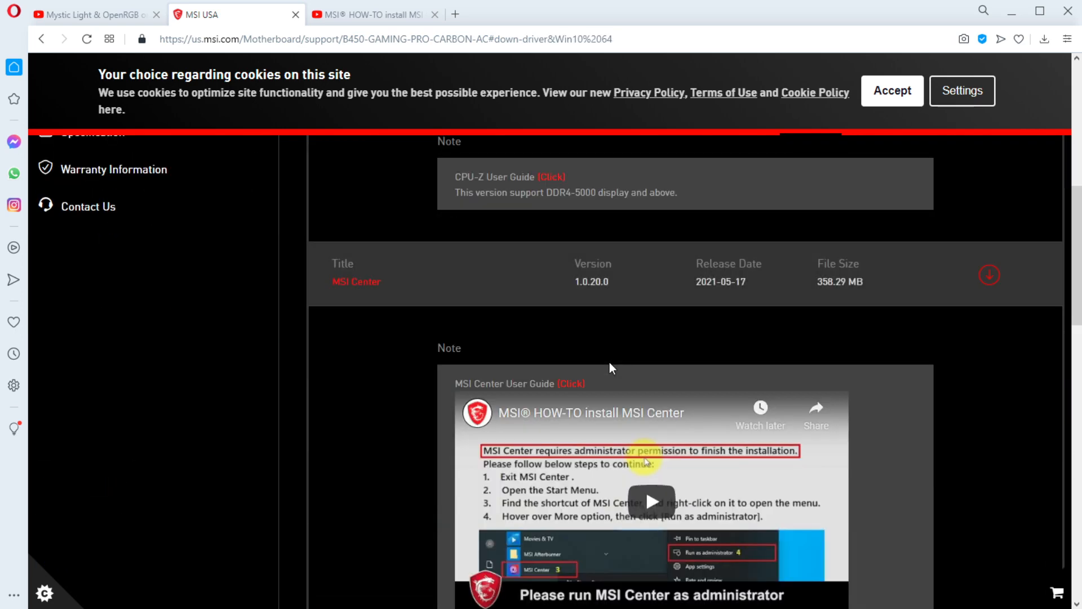
scroll(down, 3)
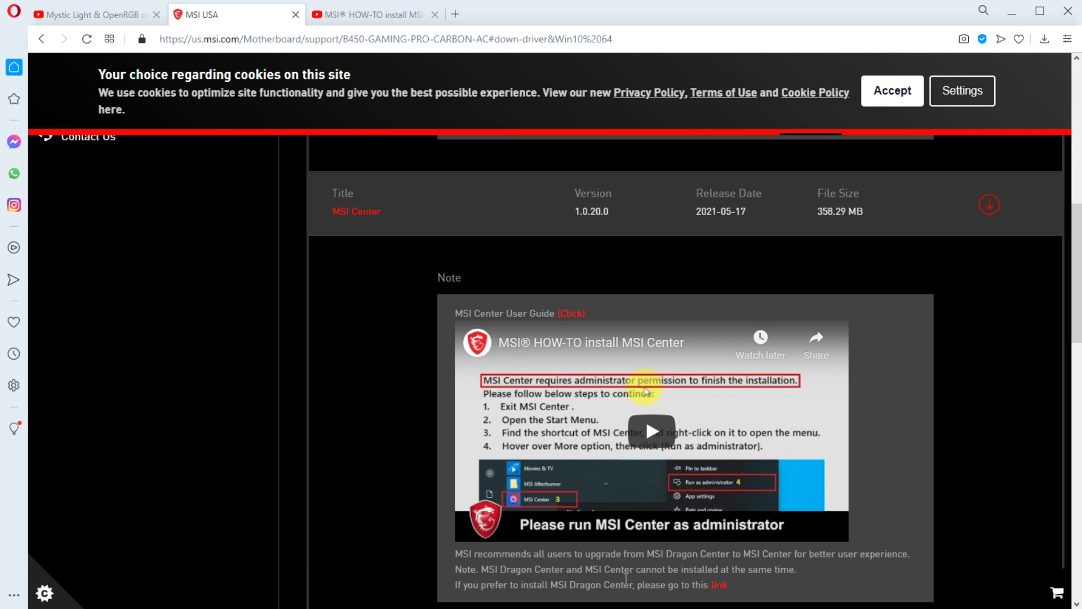
mouse_move(589, 602)
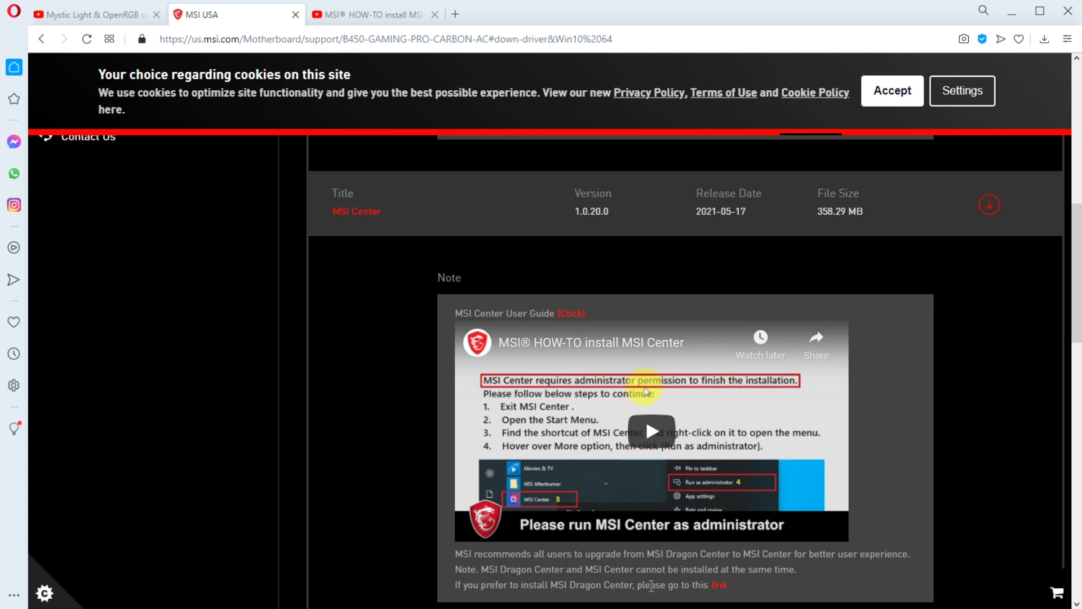
mouse_move(752, 592)
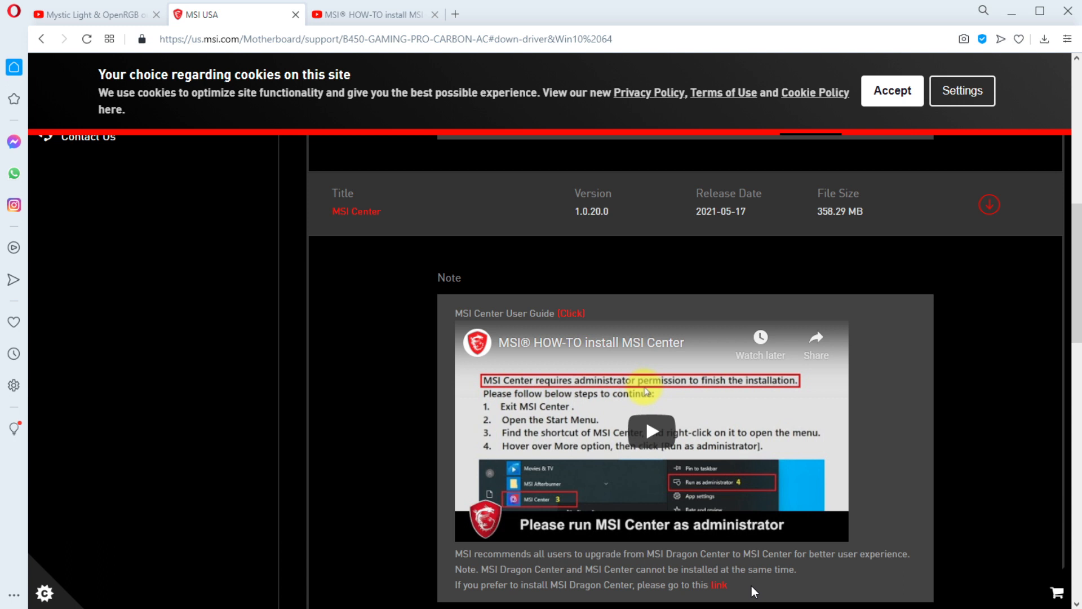
mouse_move(585, 595)
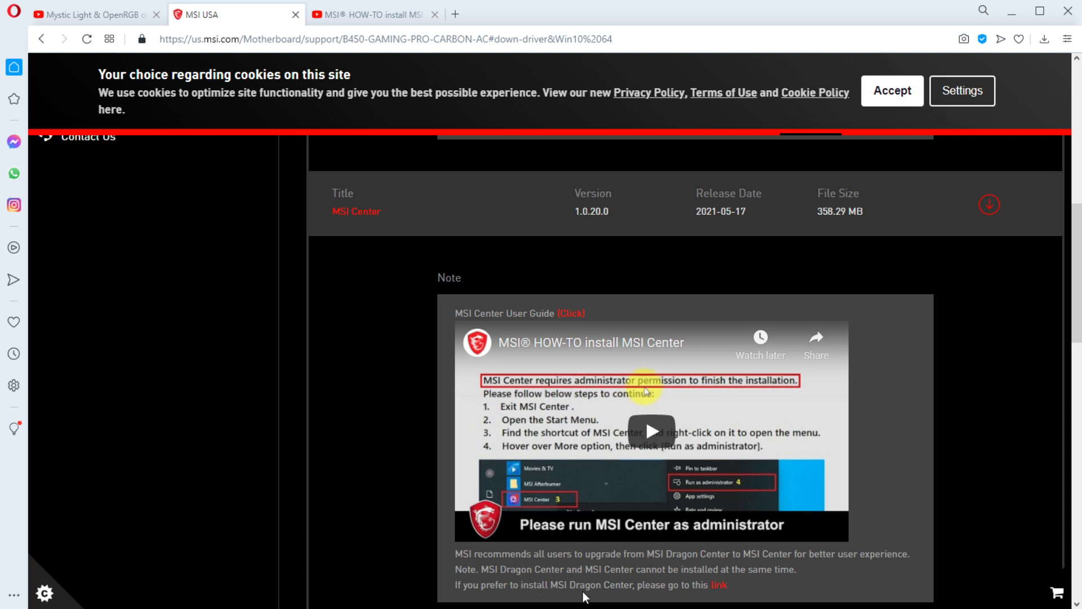
mouse_move(722, 598)
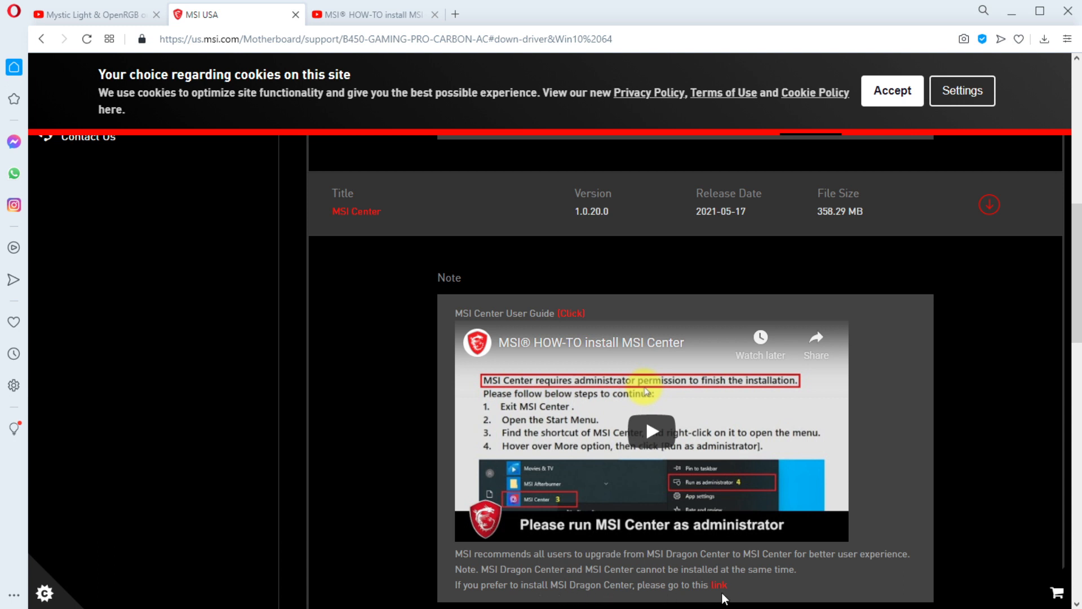
scroll(down, 3)
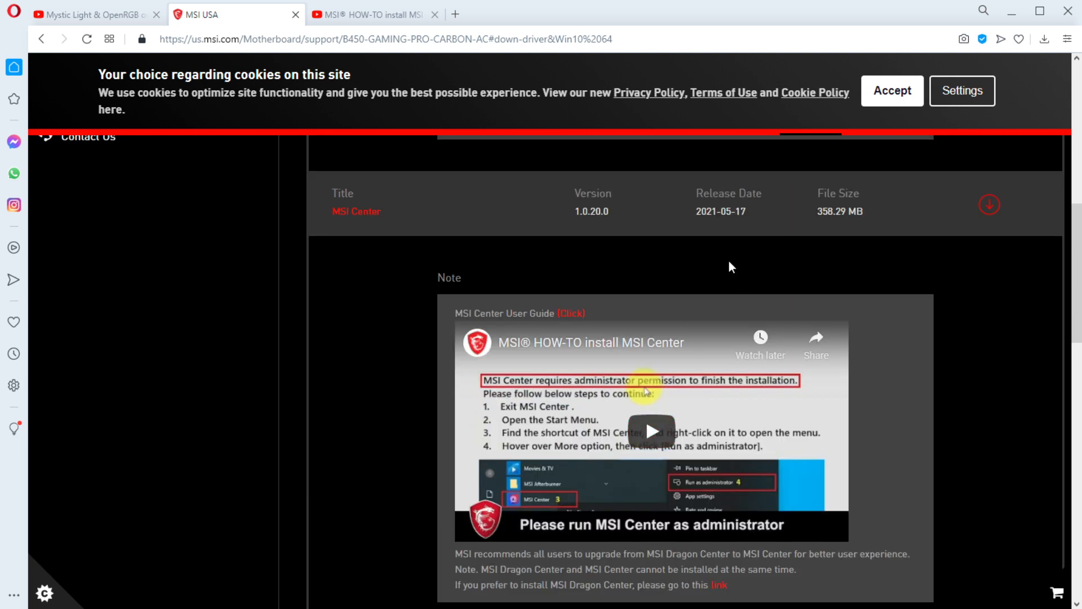
mouse_move(745, 262)
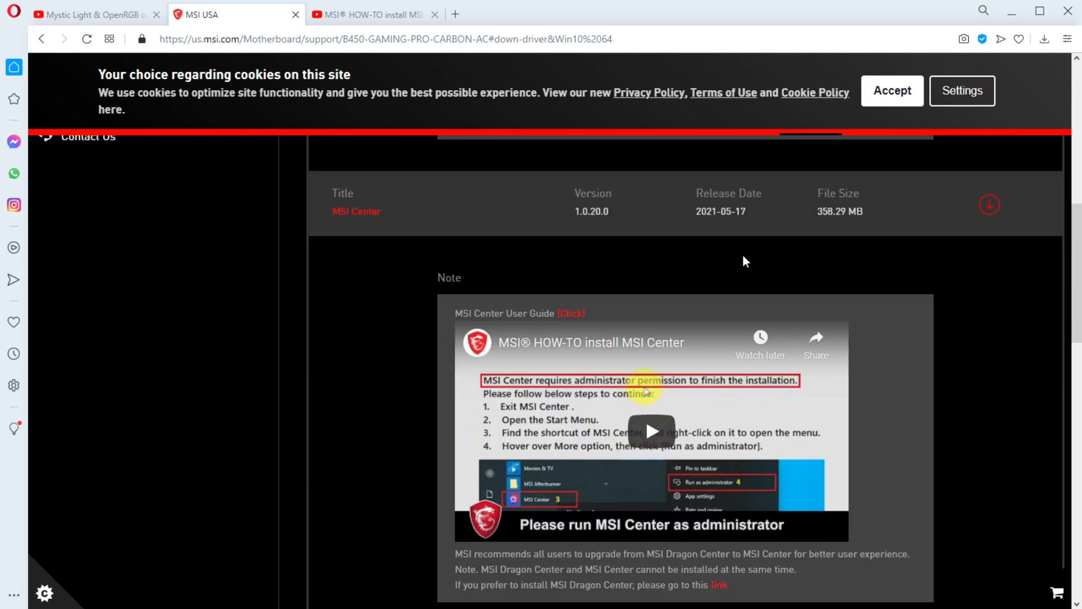
mouse_move(742, 268)
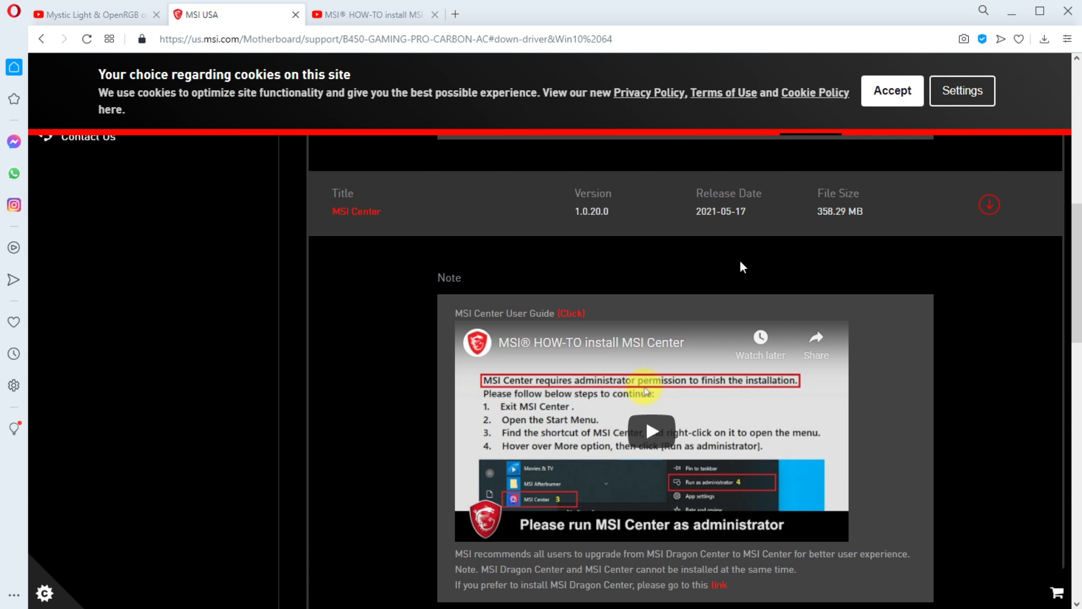
mouse_move(651, 431)
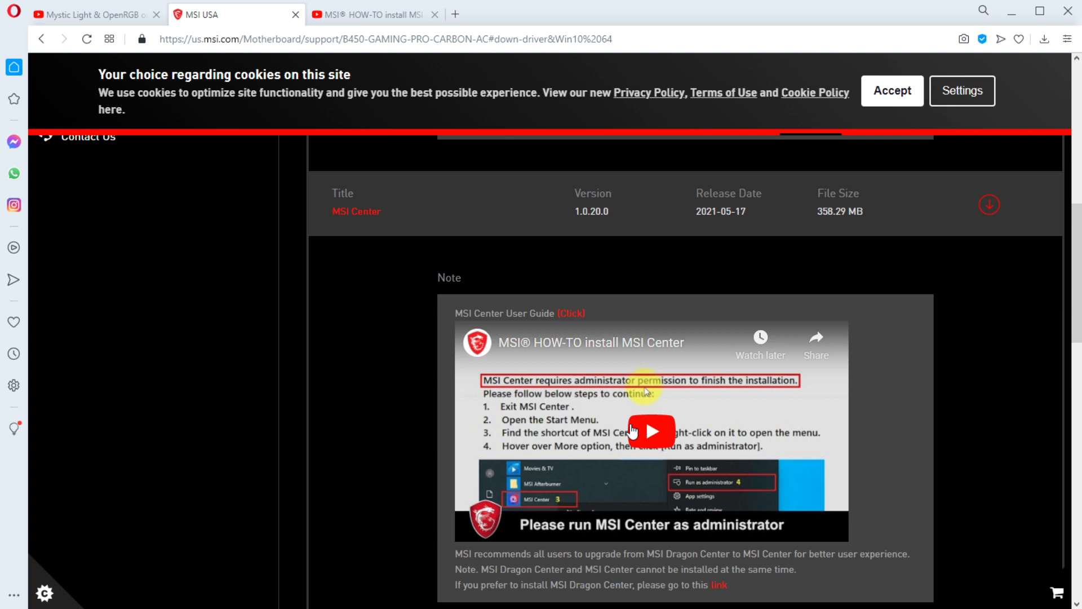
mouse_move(742, 296)
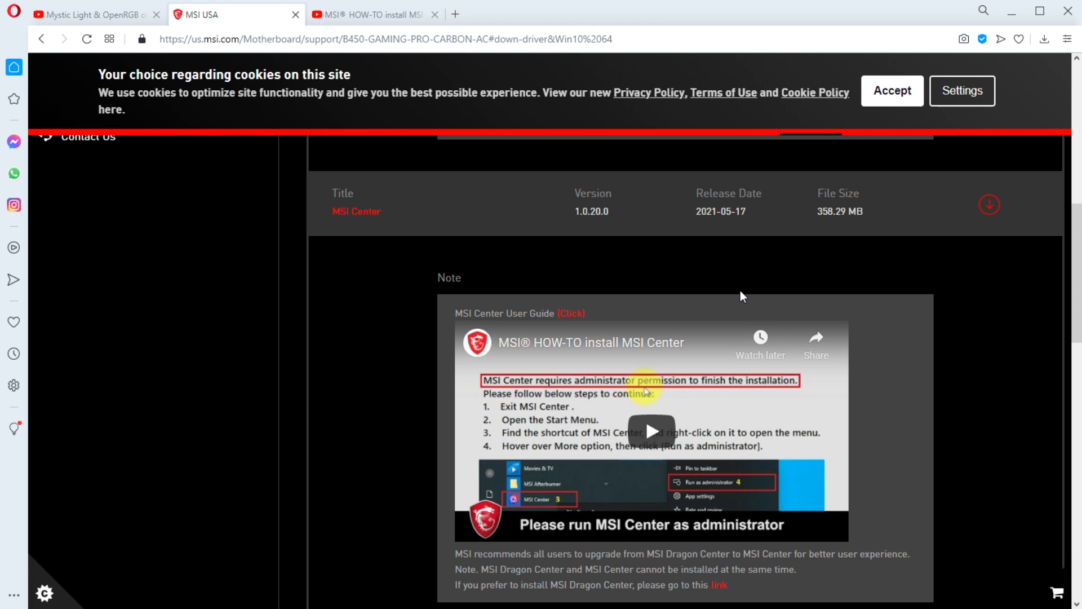
scroll(down, 3)
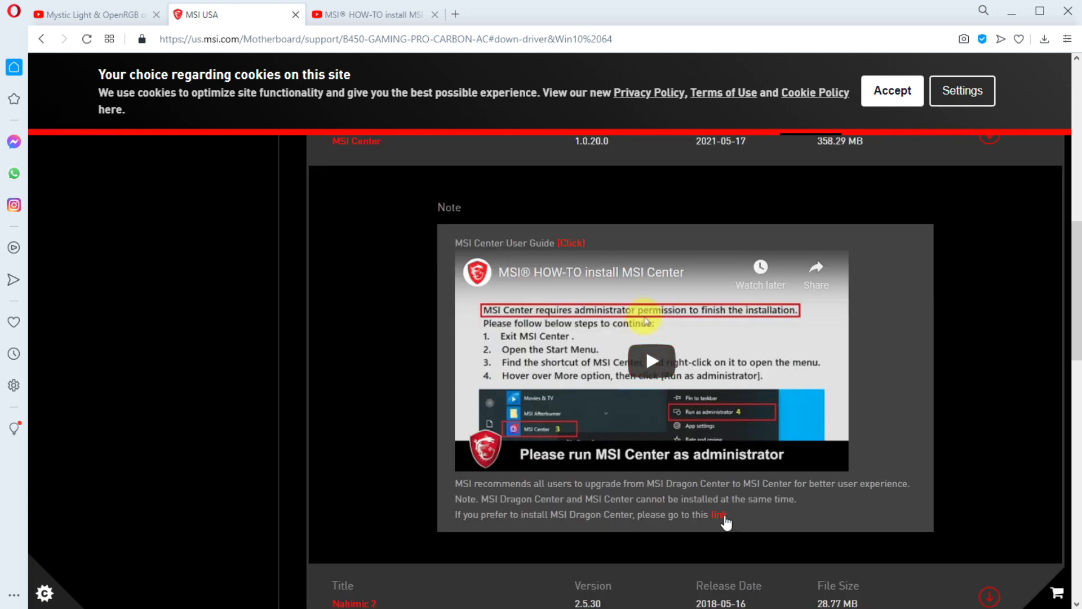
scroll(down, 3)
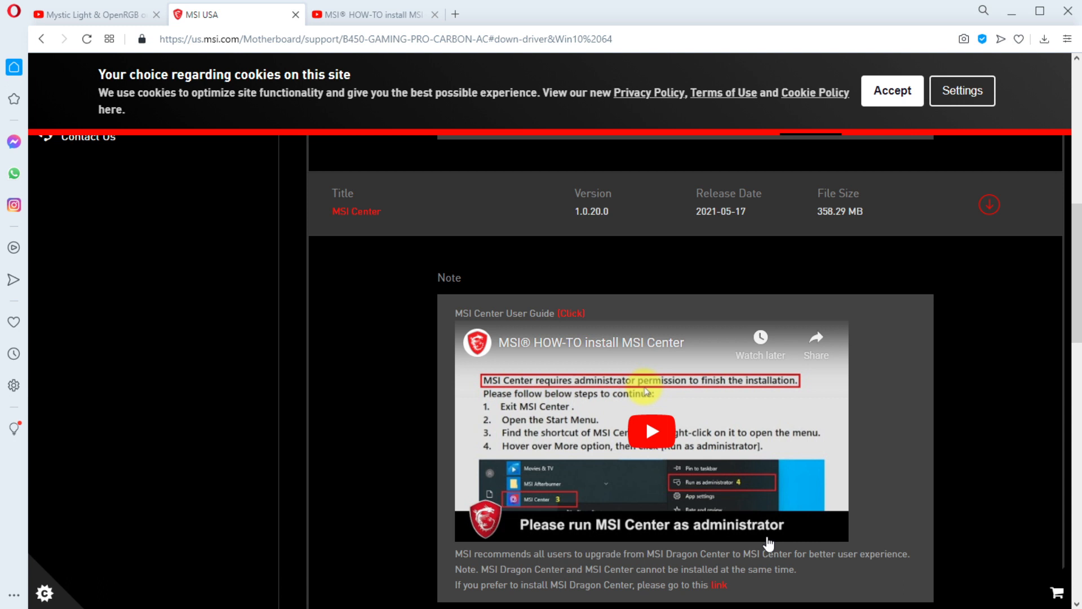
mouse_move(771, 541)
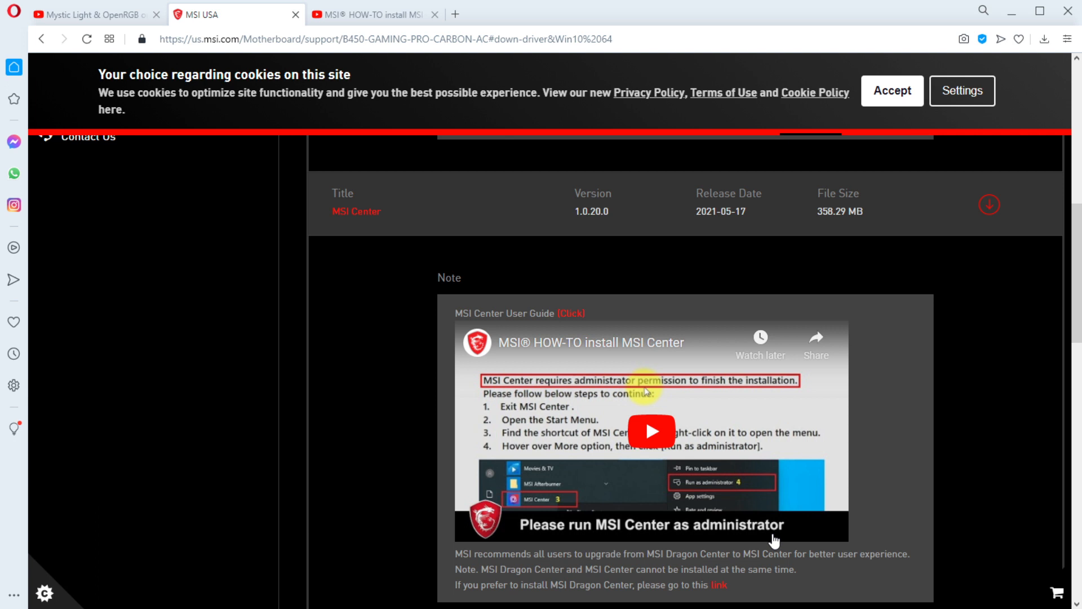
mouse_move(702, 421)
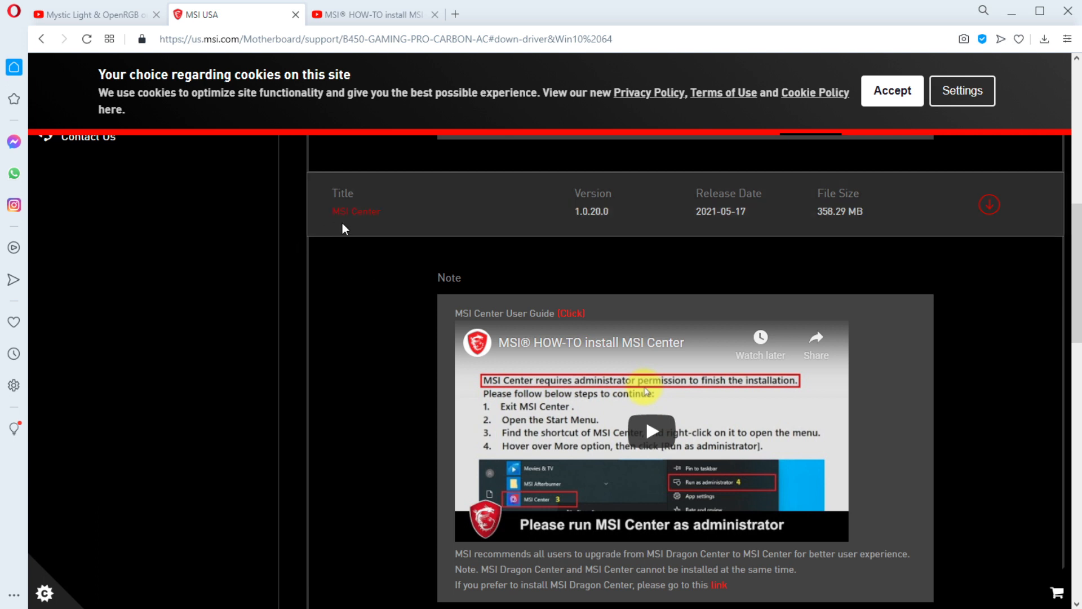
mouse_move(464, 236)
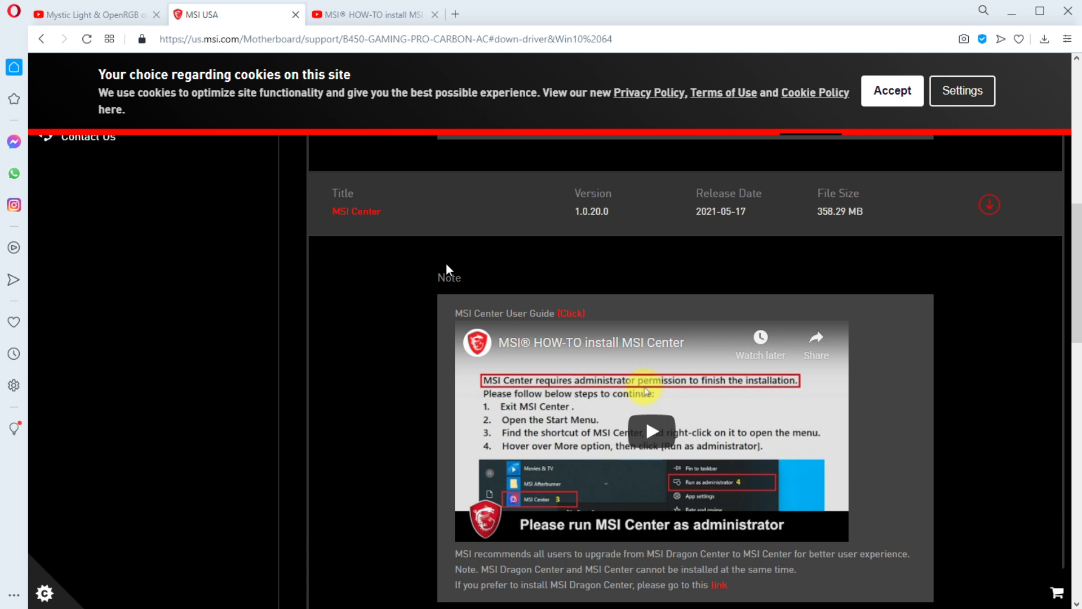
mouse_move(585, 300)
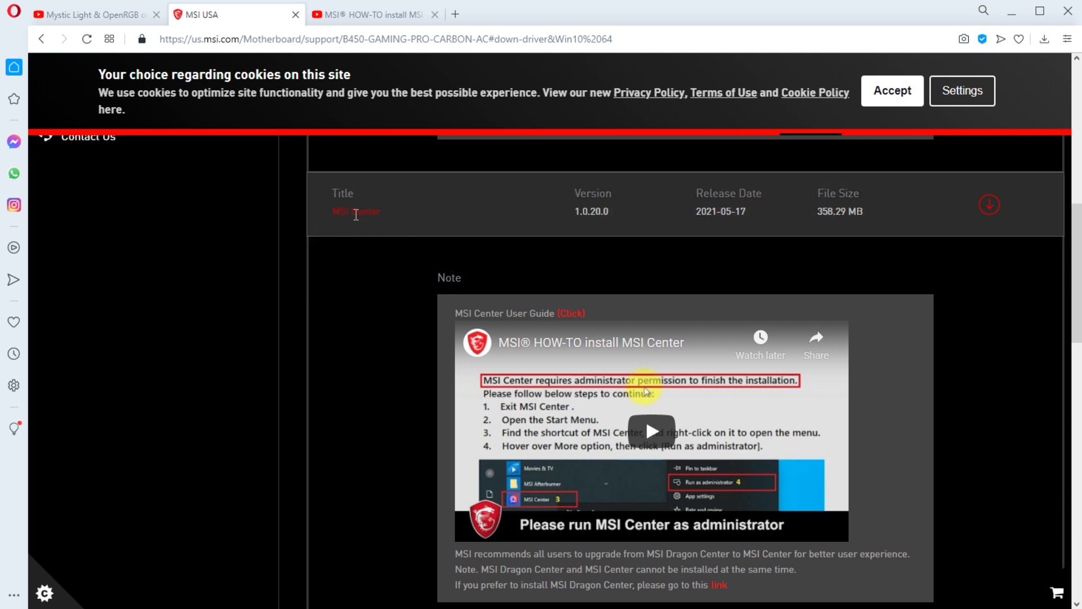
scroll(down, 3)
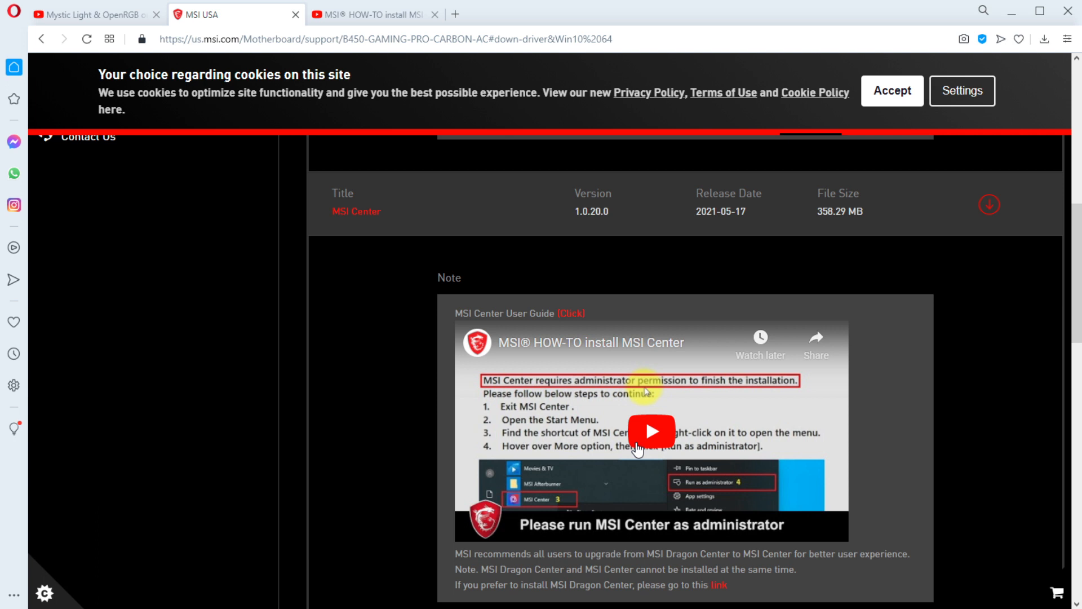
mouse_move(585, 408)
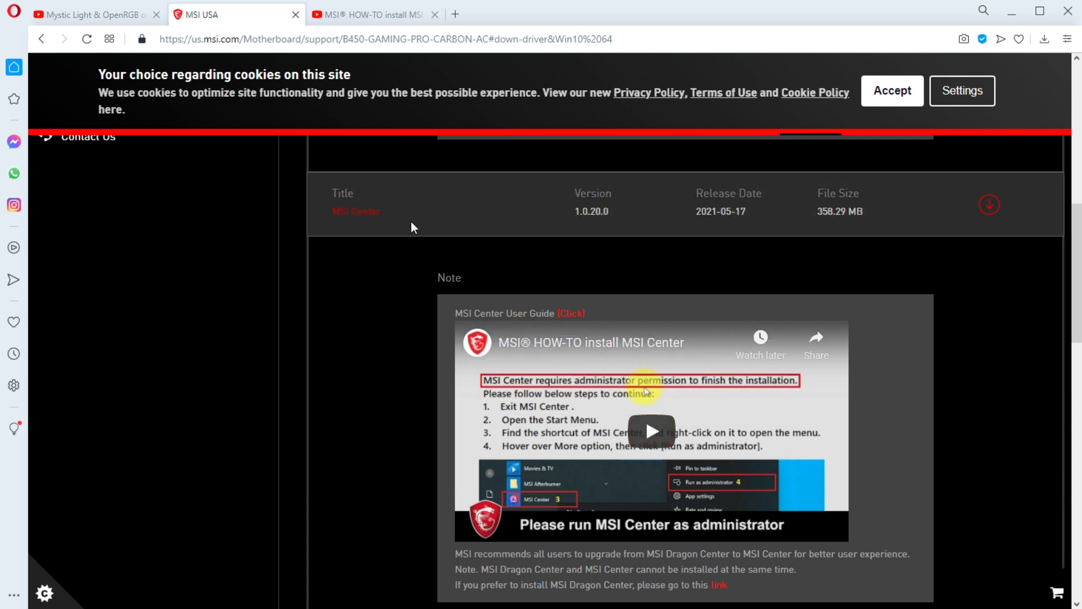
mouse_move(426, 204)
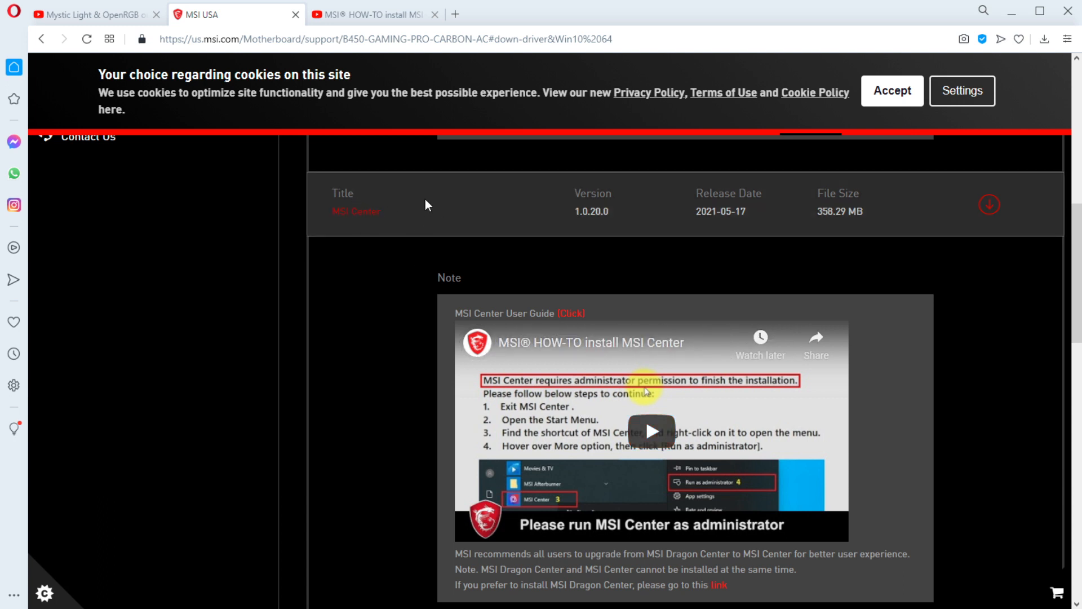
mouse_move(364, 228)
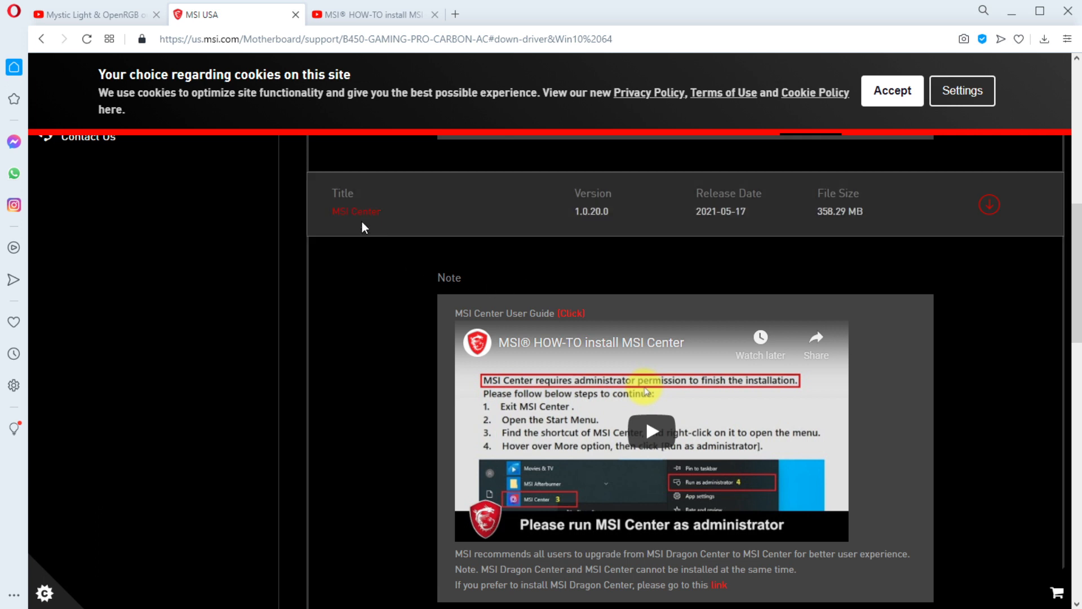
mouse_move(387, 244)
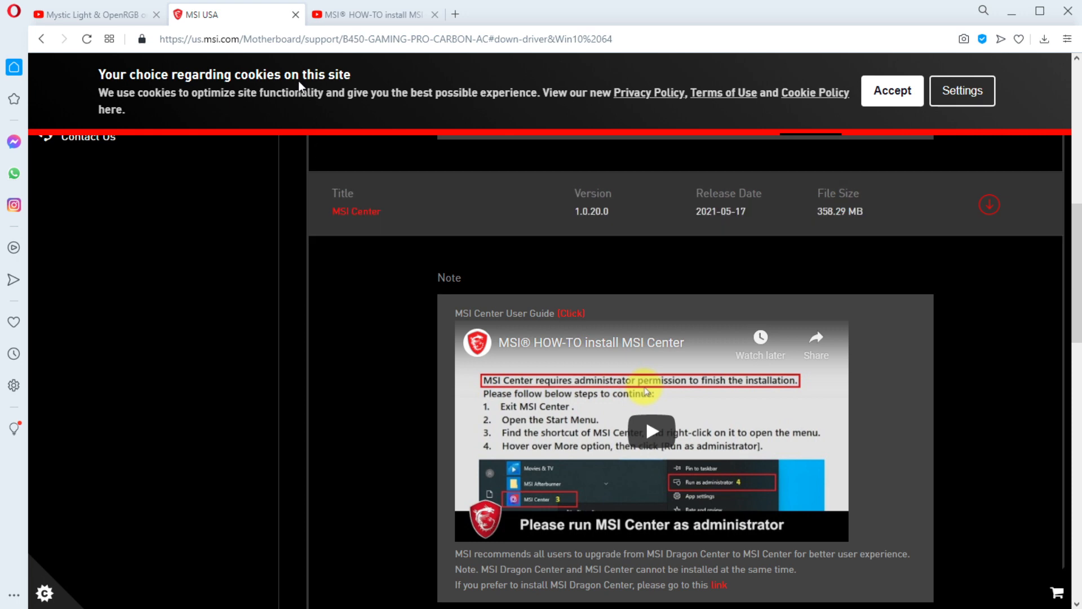
Switch to the MSI Center how-to video page, then glance back at the MSI support download page
click(373, 13)
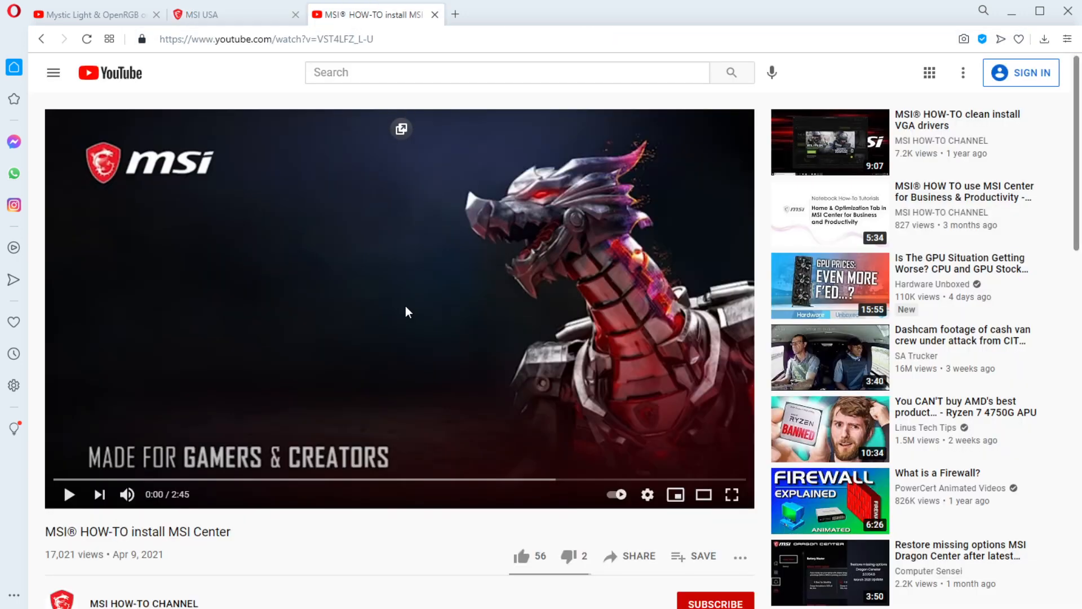
scroll(down, 3)
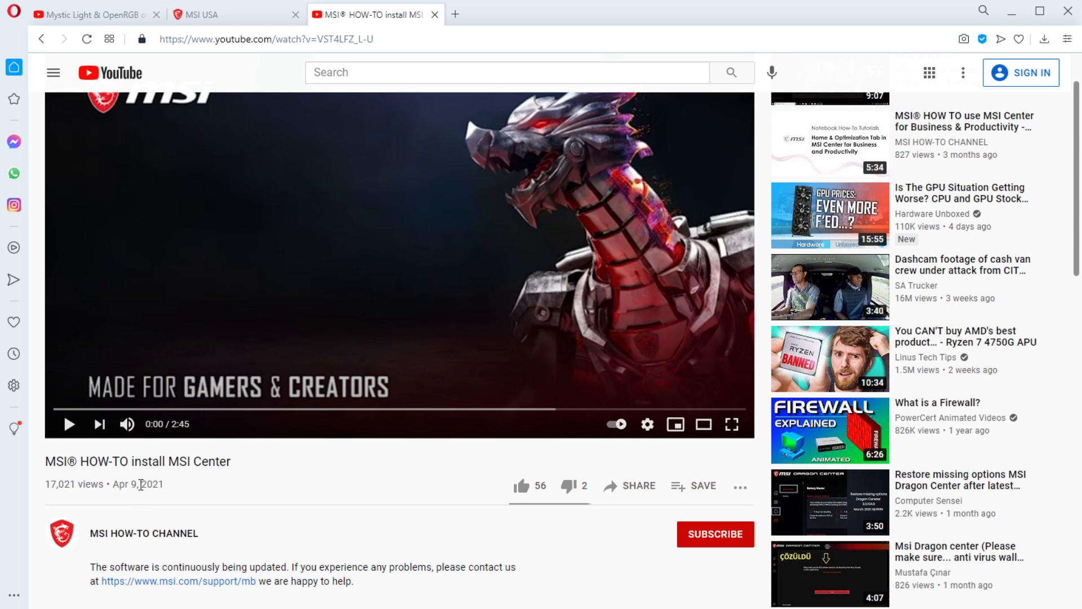
mouse_move(150, 500)
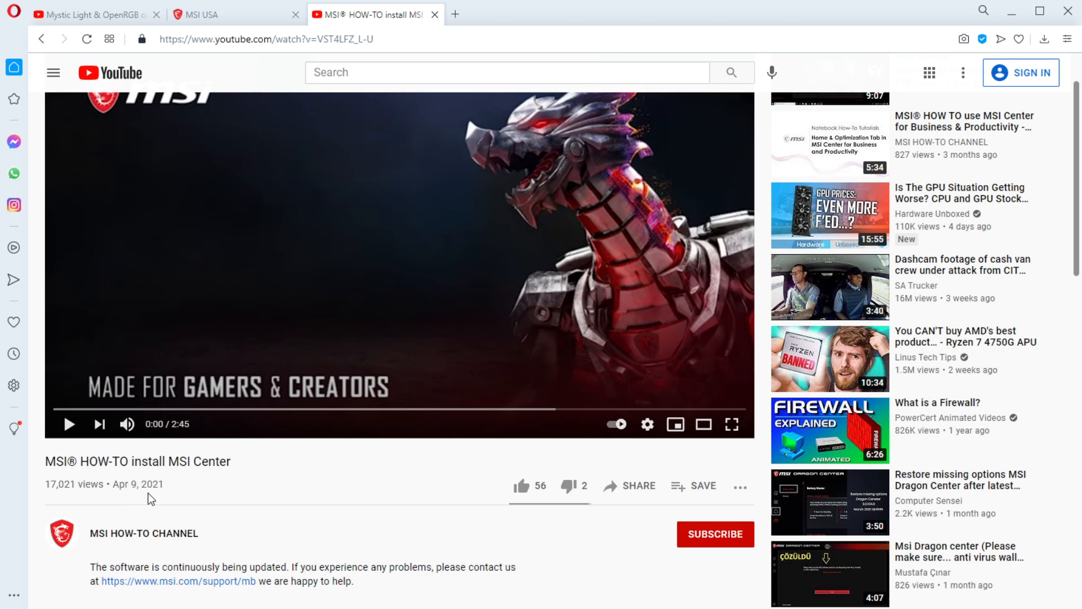
mouse_move(243, 419)
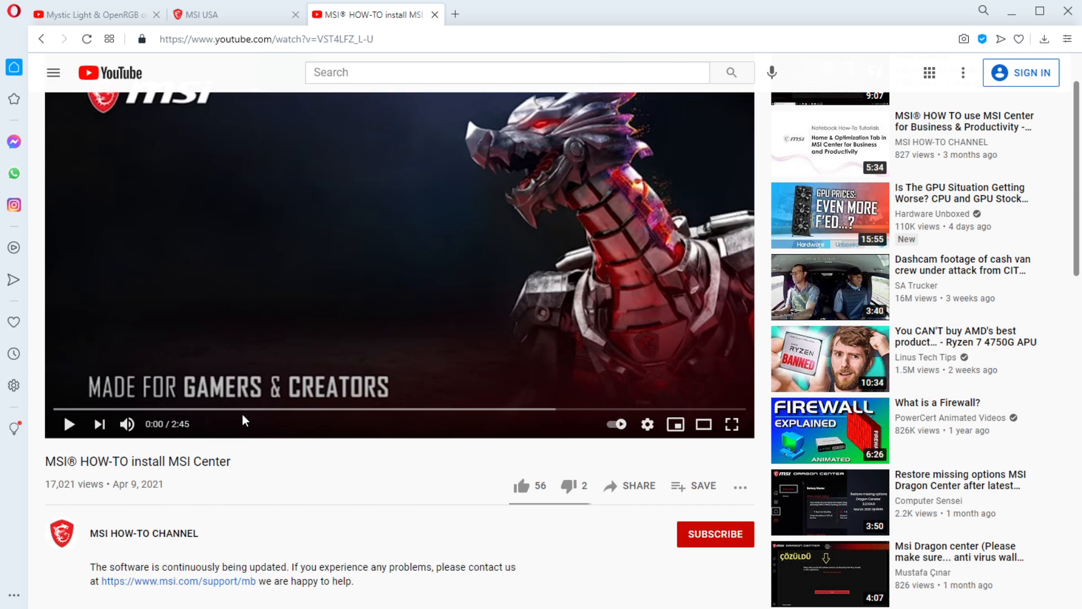
click(234, 14)
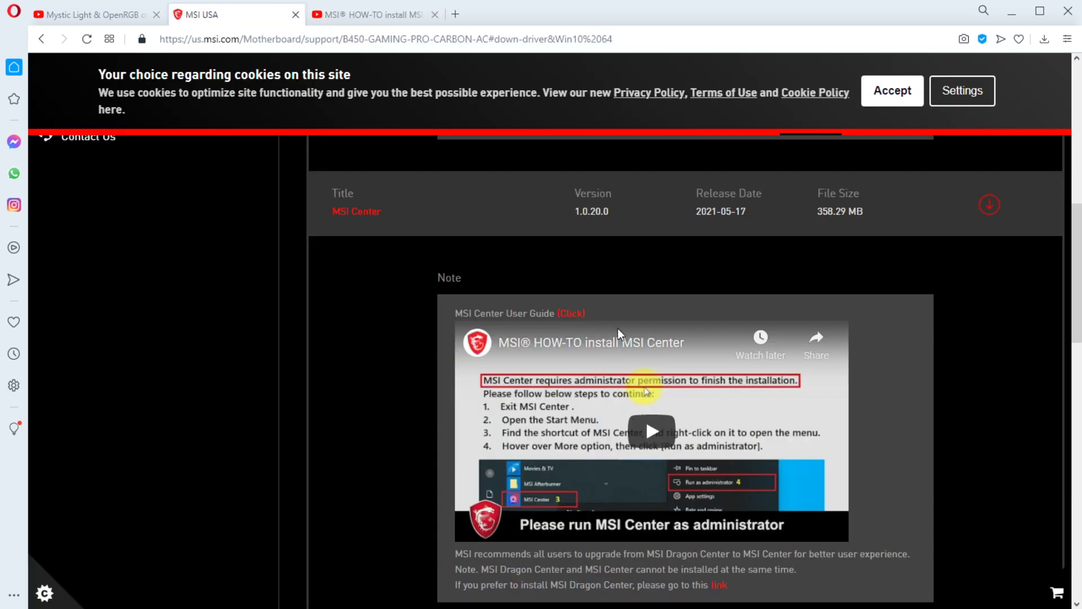
Return to the how-to video page and scroll through its description and comments
double_click(721, 211)
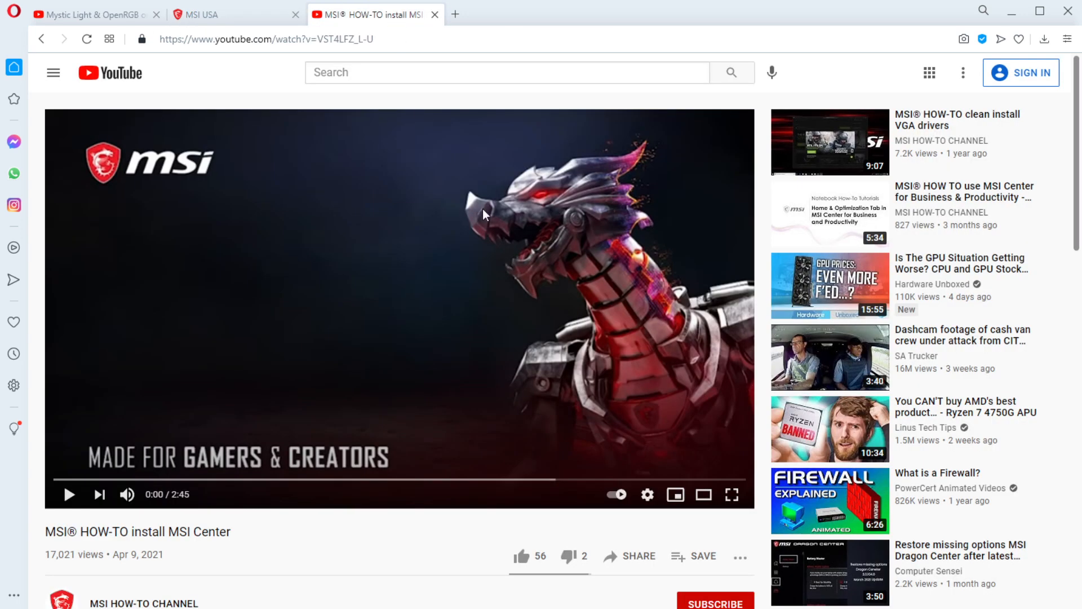
mouse_move(377, 337)
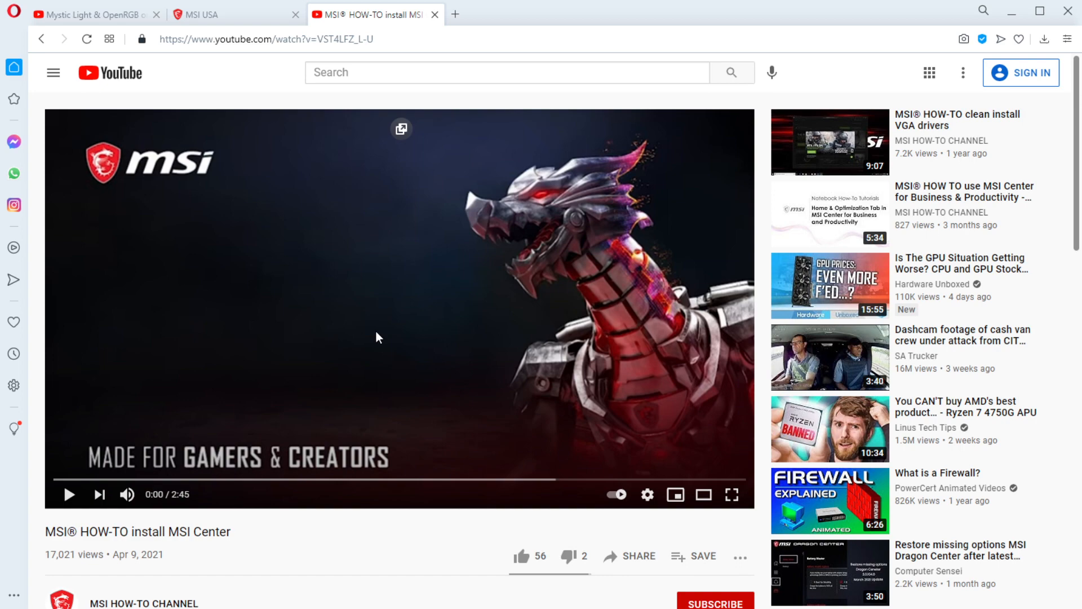
scroll(down, 3)
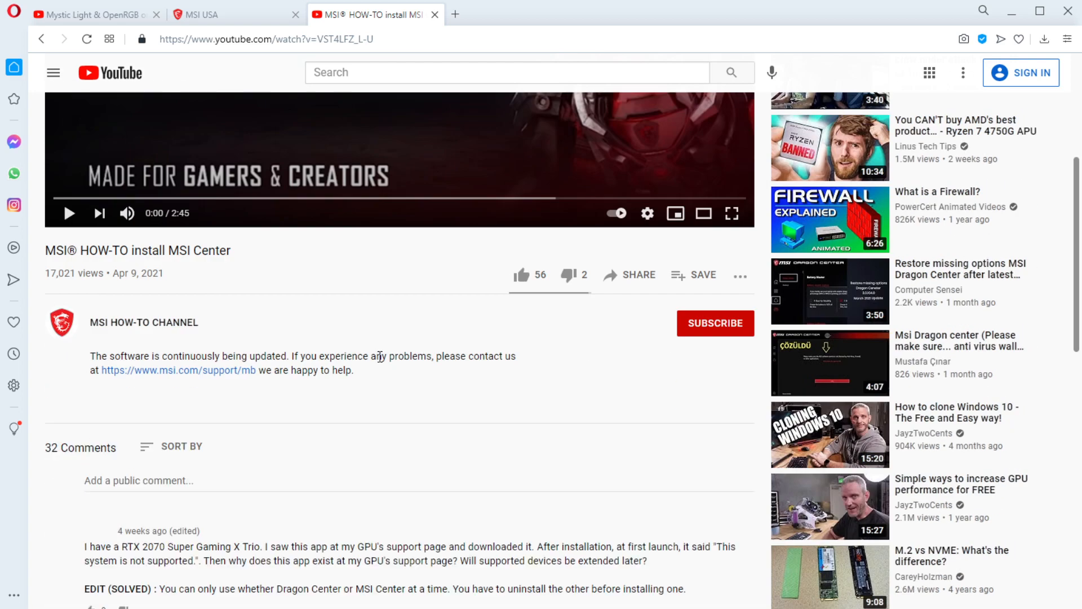
scroll(up, 3)
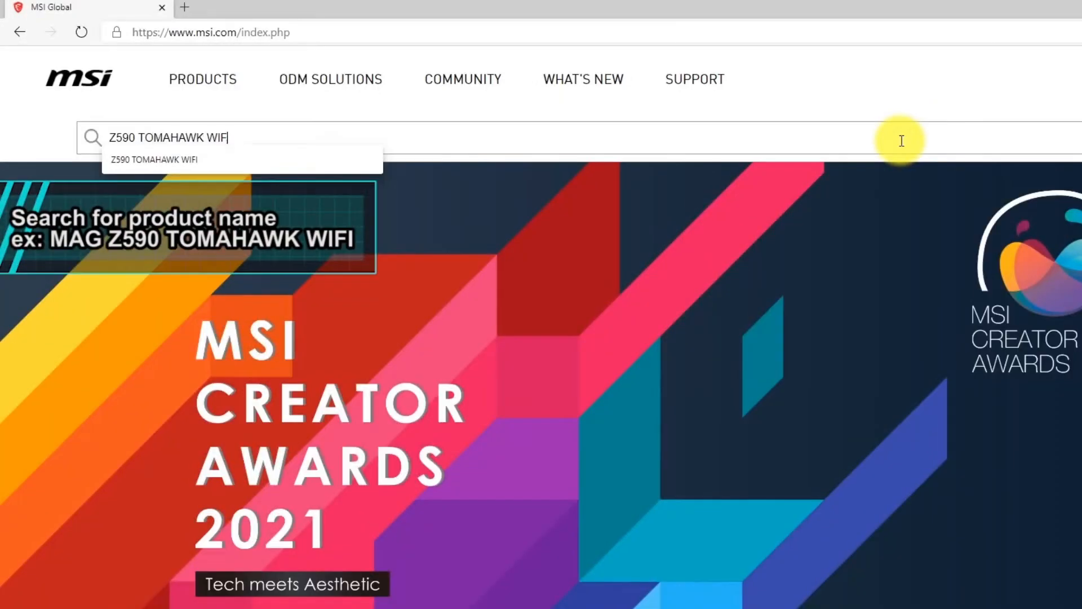
Play the how-to video until it reaches the MAG Z590 TOMAHAWK WIFI support page
key(Return)
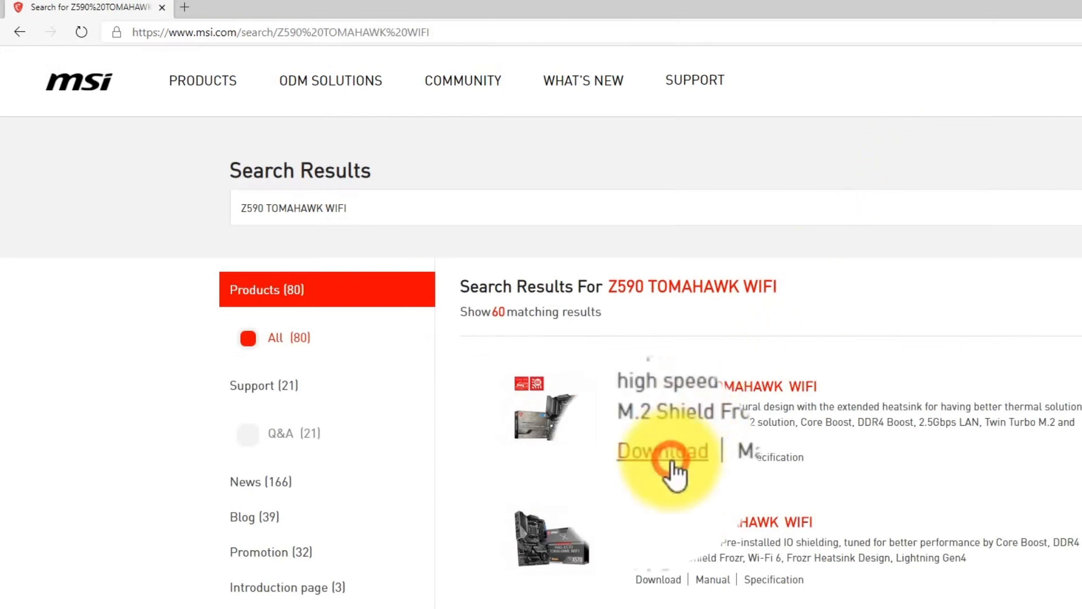
click(661, 451)
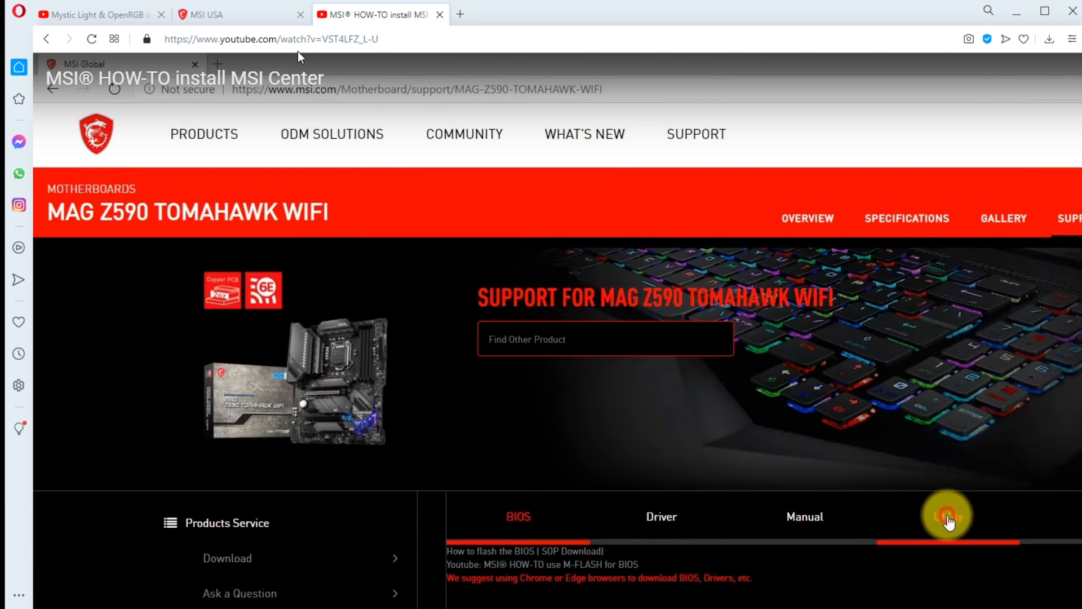
View the MSI Center 1.0.20.0 entry on the B450 Gaming Pro Carbon AC support page
click(238, 13)
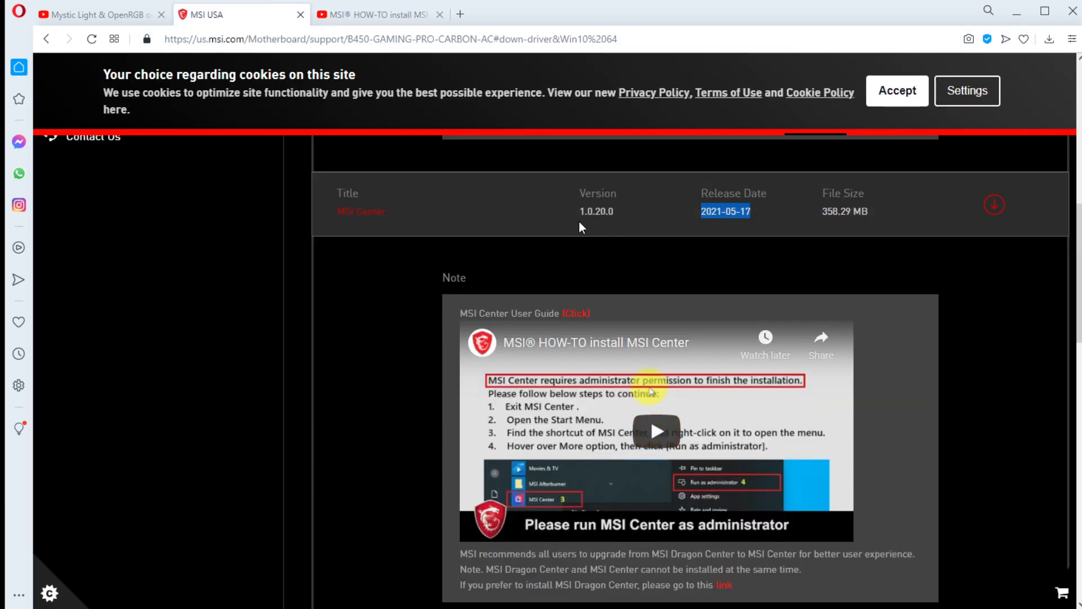
mouse_move(613, 222)
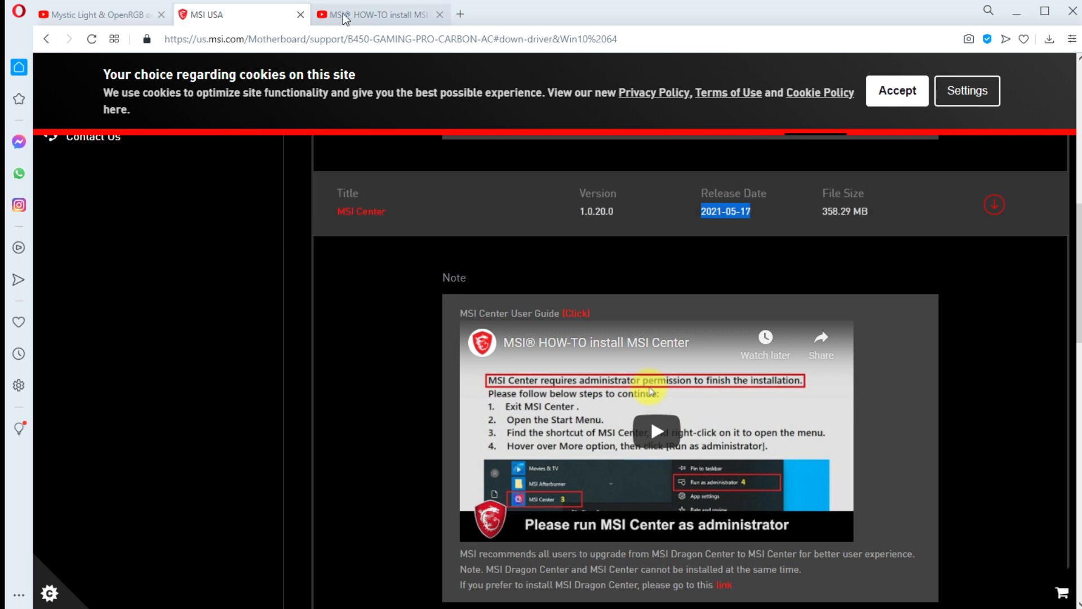
mouse_move(377, 25)
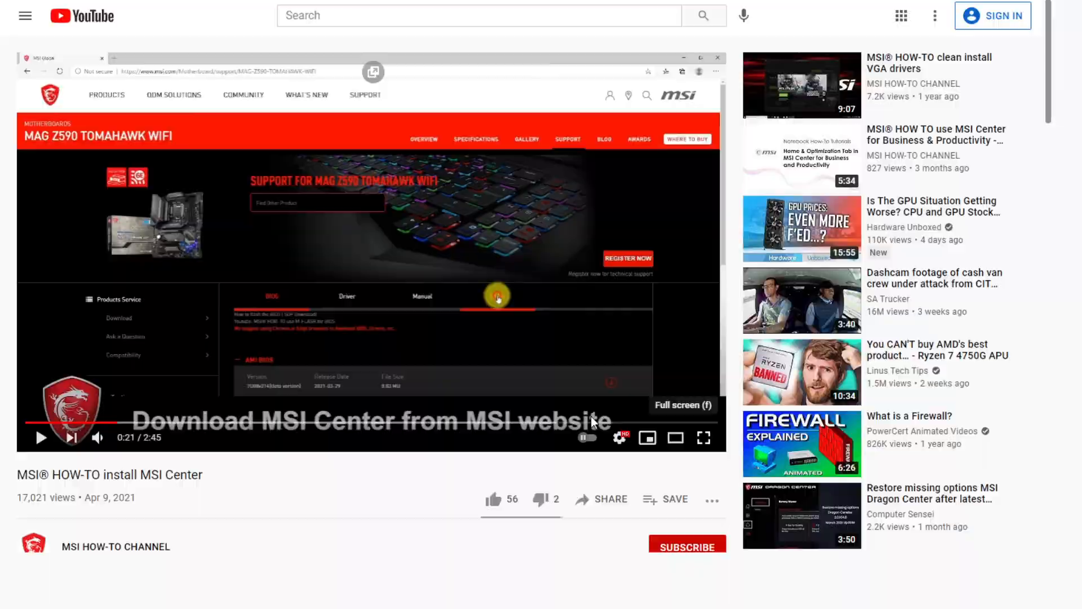
Watch the video full screen until the utility list shows MSI Center 1.0.14.0 from 2021-03-19
click(703, 438)
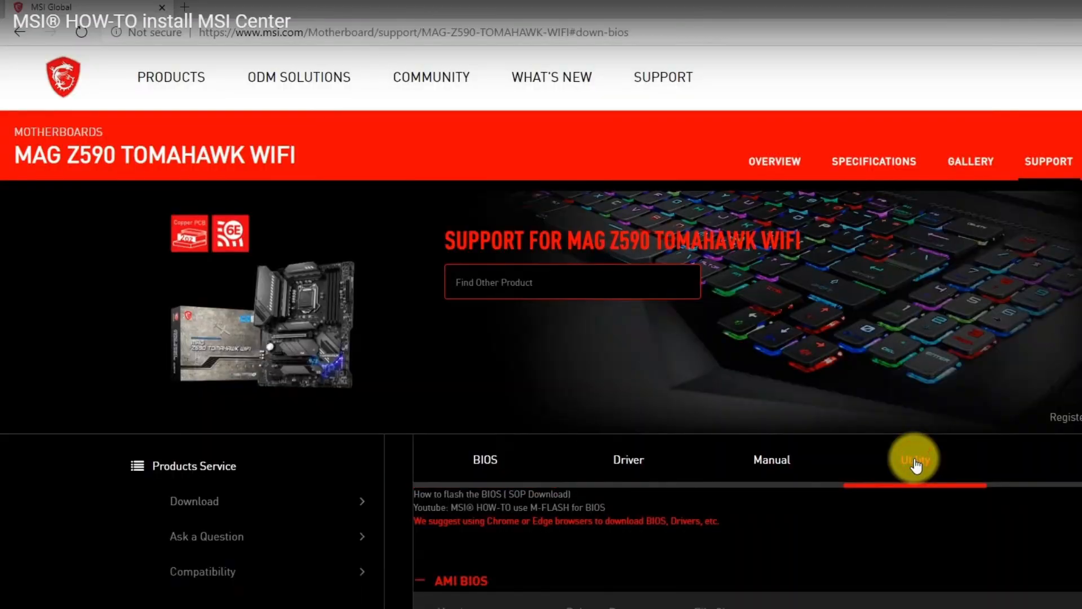
click(914, 458)
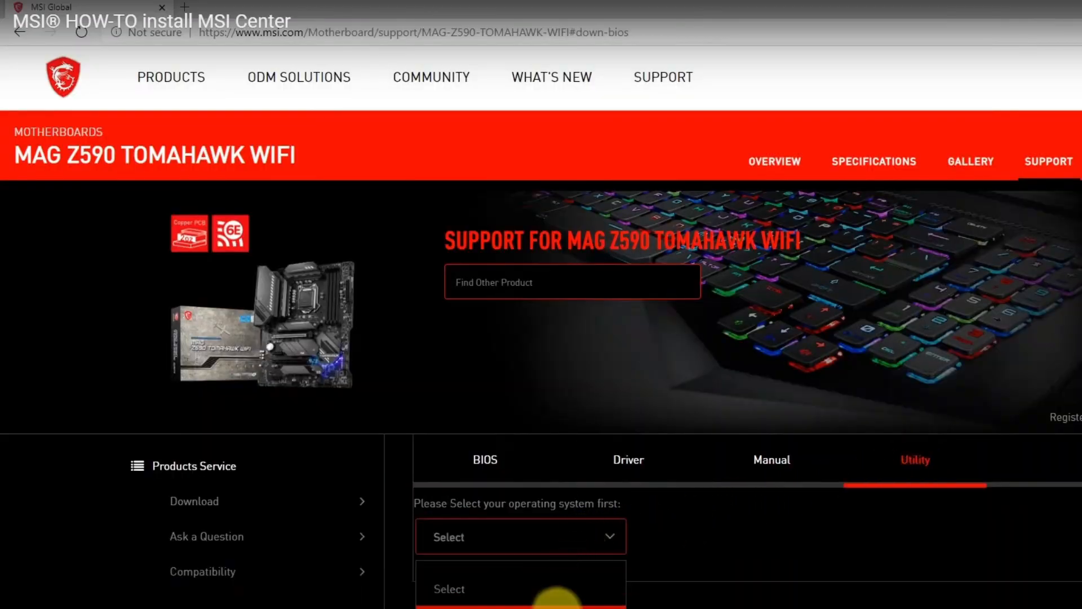
scroll(down, 3)
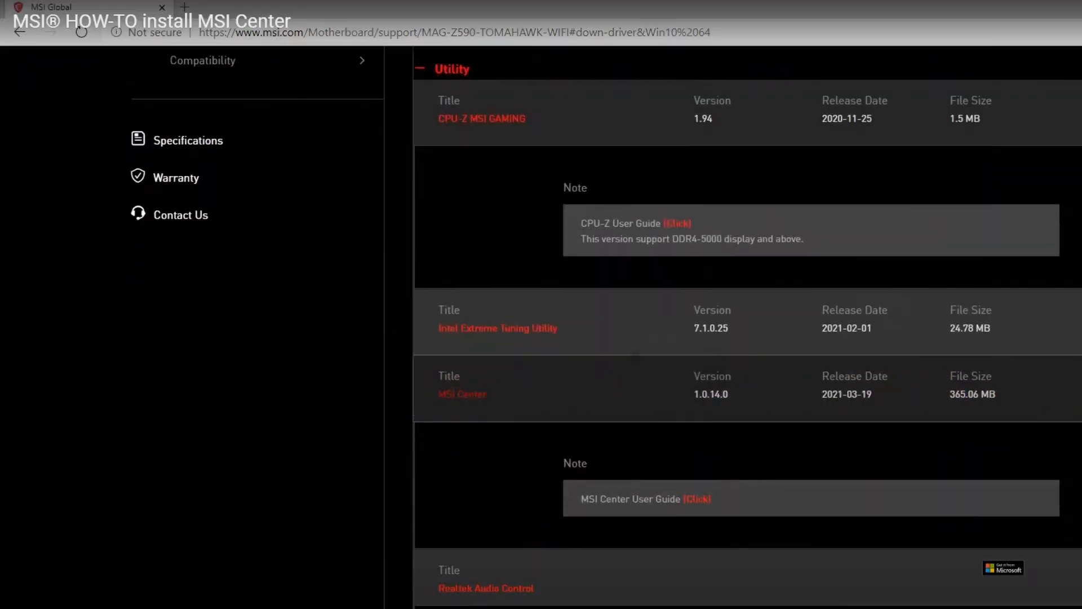
mouse_move(718, 403)
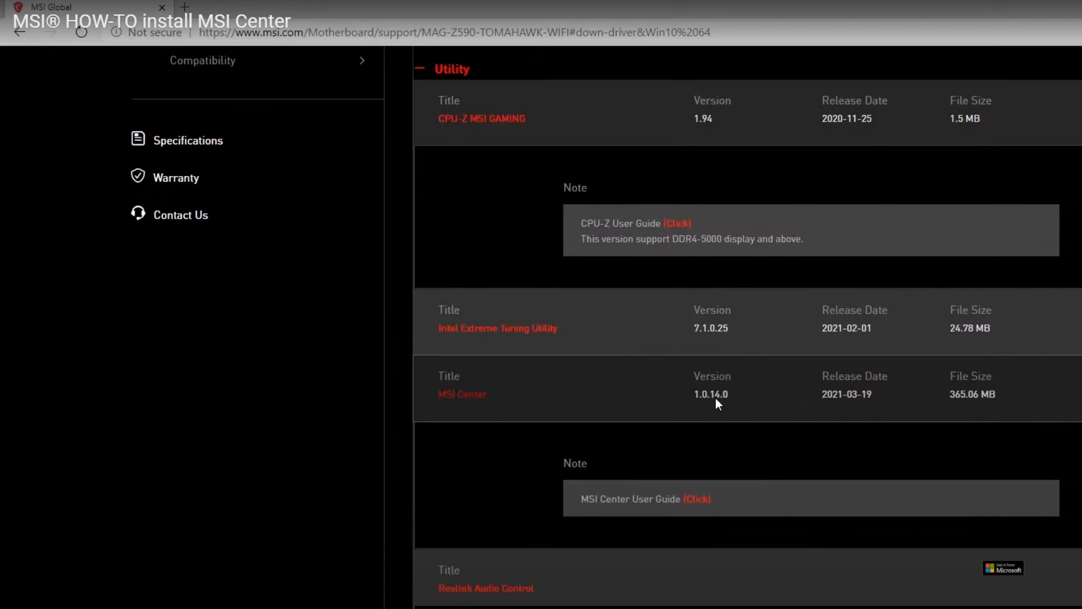
mouse_move(691, 405)
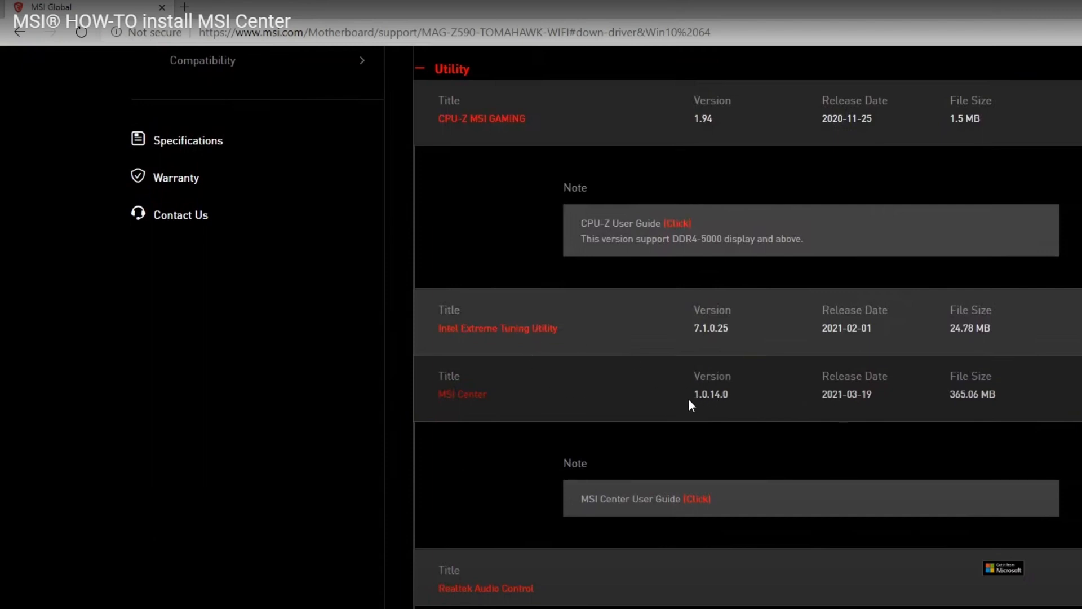
mouse_move(508, 262)
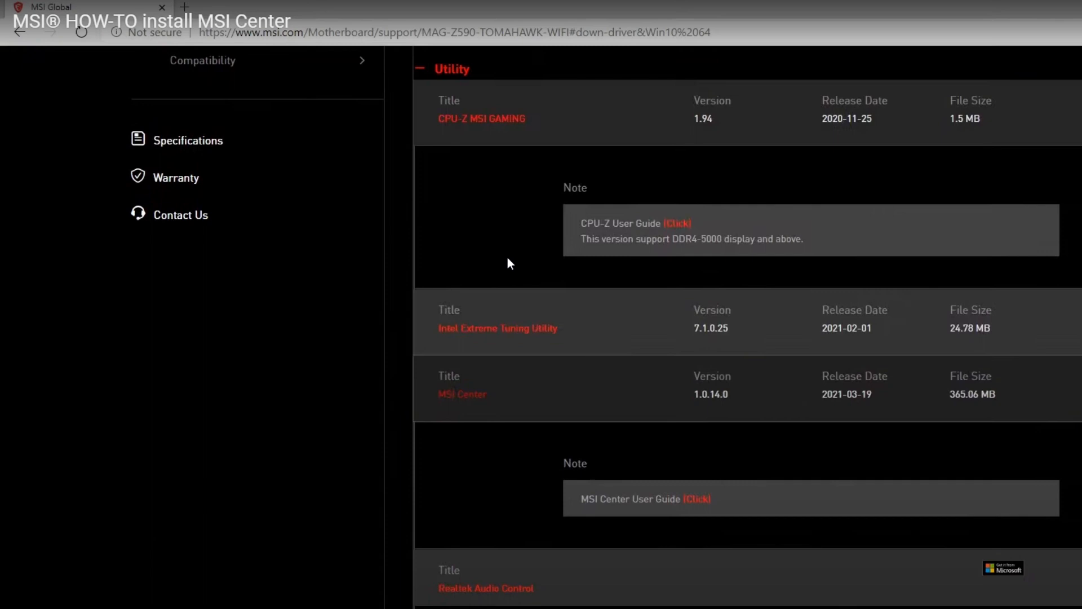
mouse_move(488, 250)
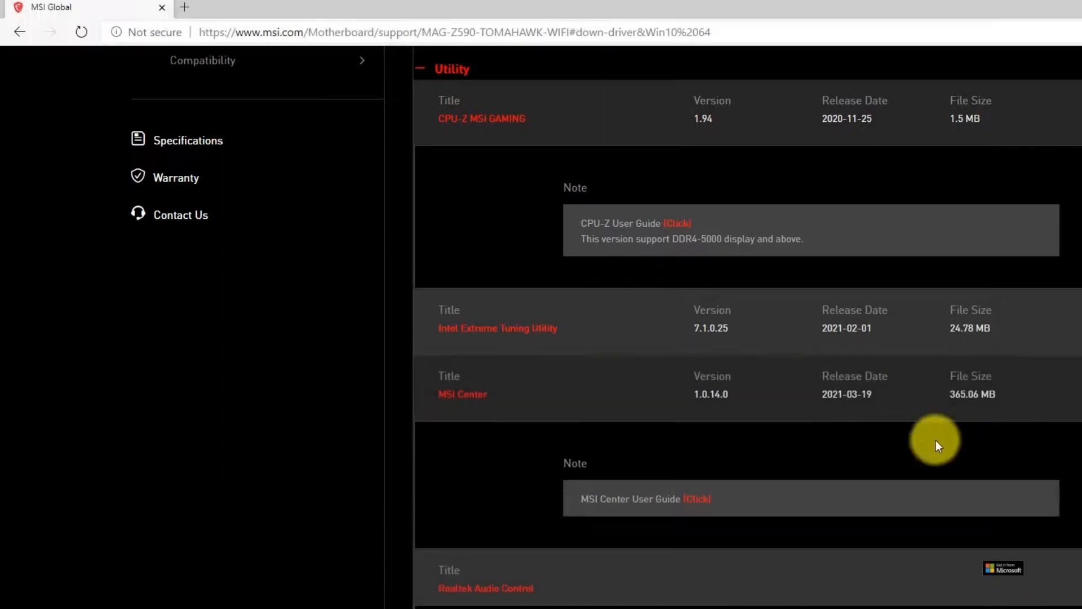
mouse_move(166, 597)
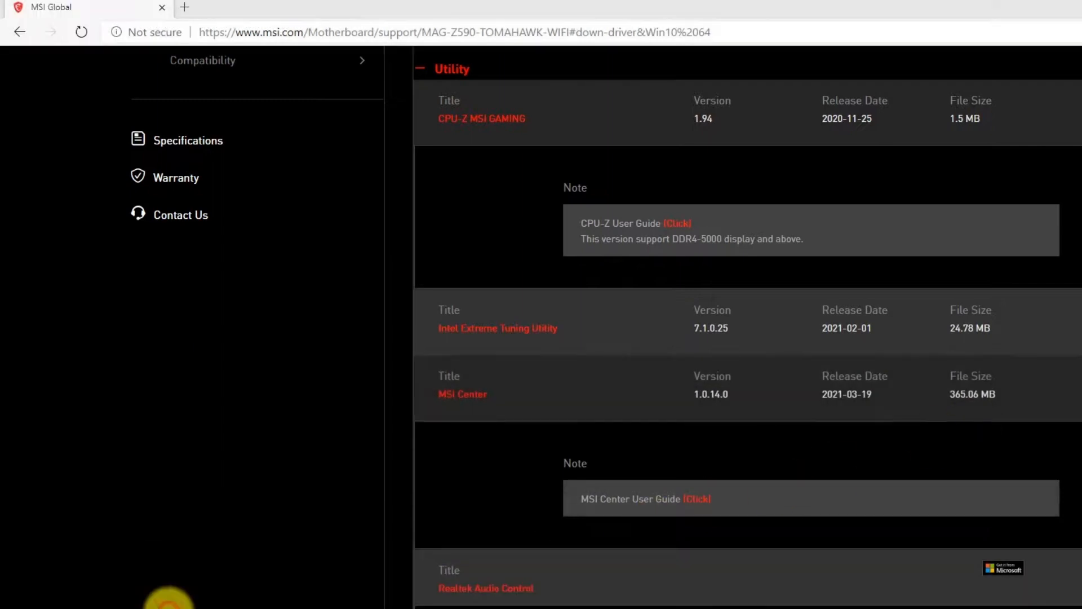
Watch the video extract the MSI Center 1.0.14.0 download archive
right_click(392, 291)
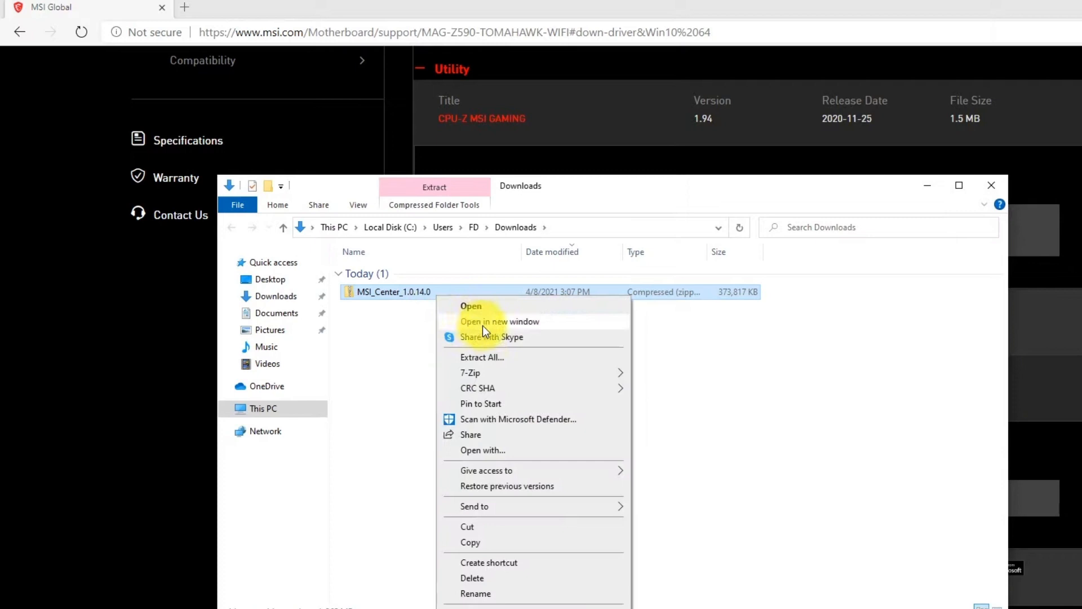
click(481, 357)
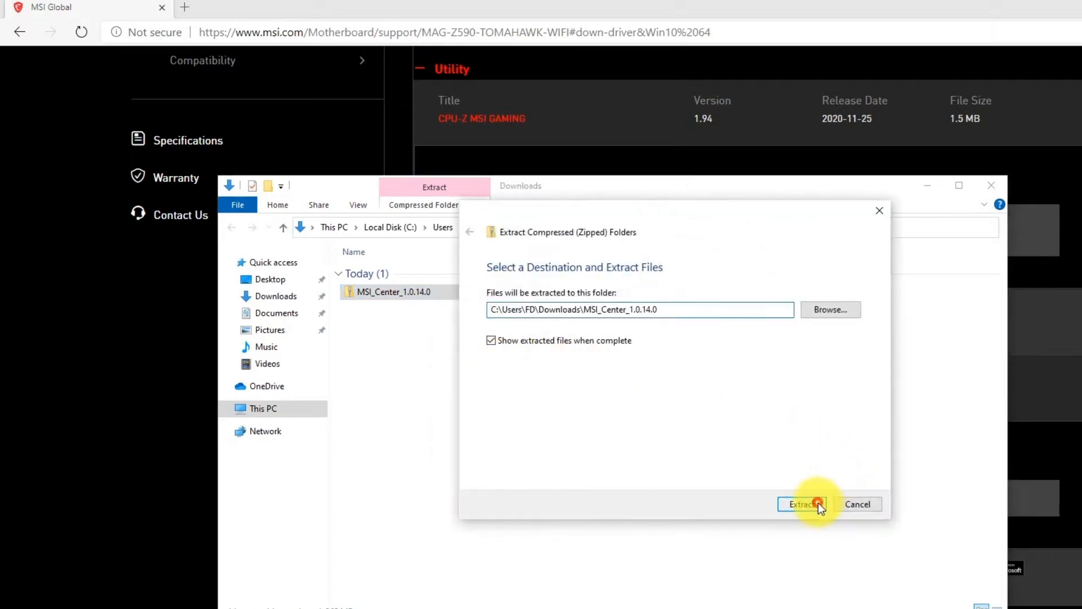
click(800, 504)
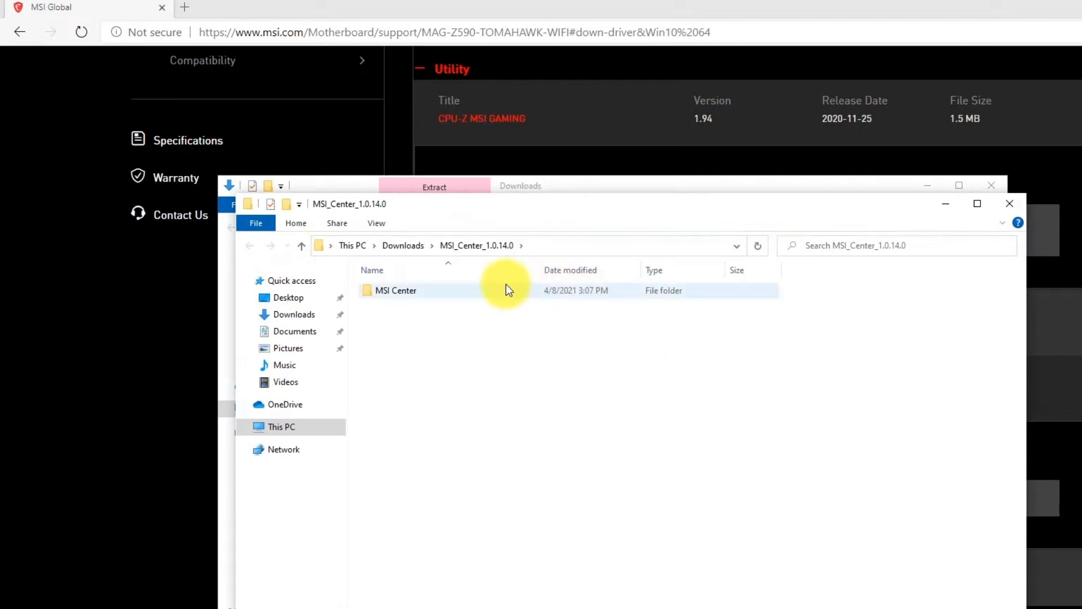
Watch the video run the MSI Center installer until it appears under recently added apps
double_click(395, 290)
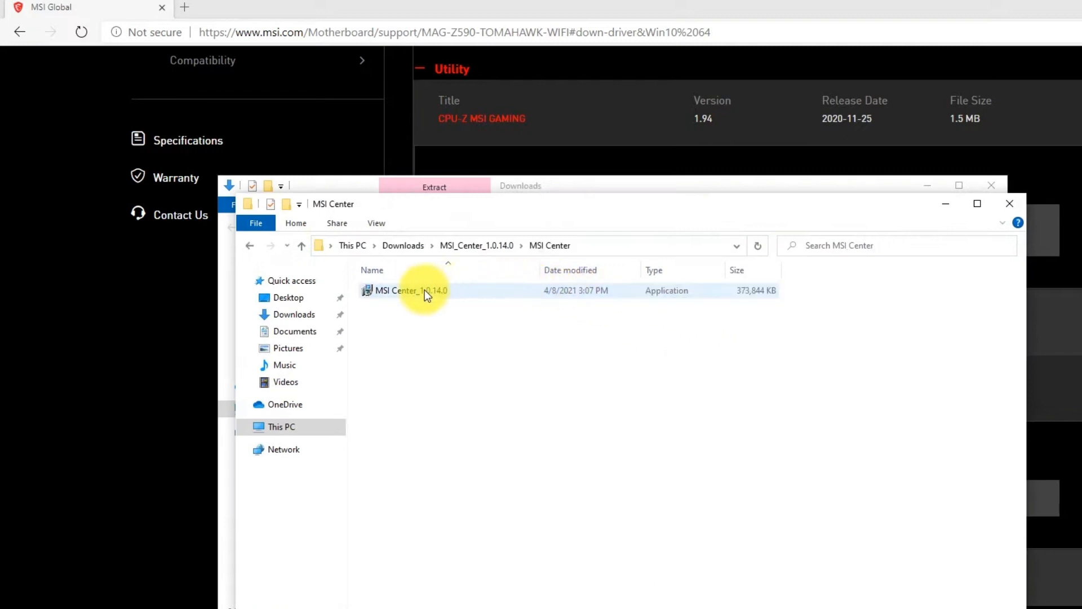
double_click(410, 290)
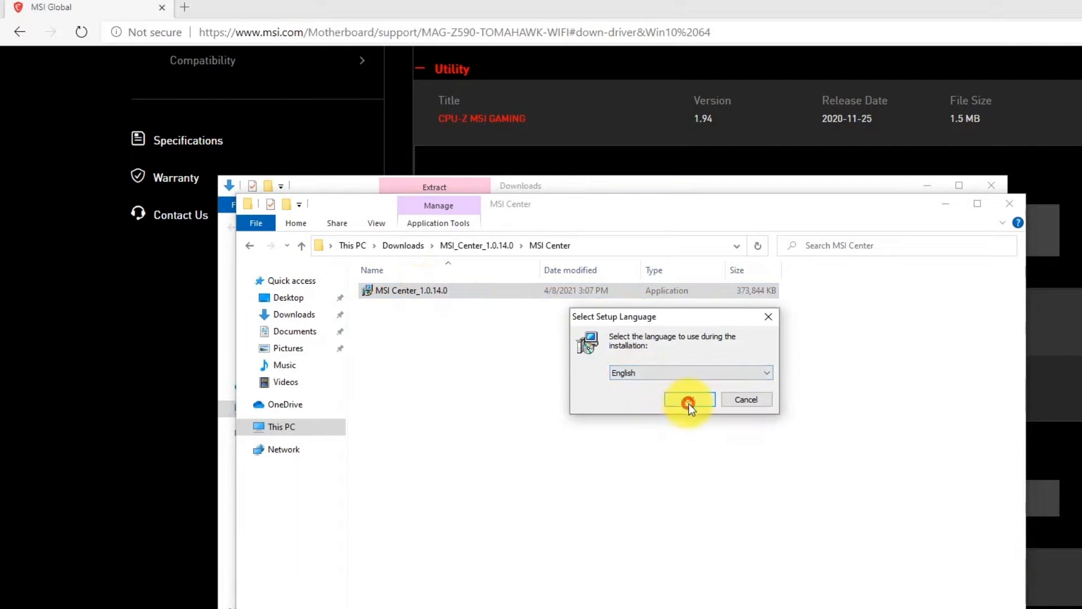
click(688, 400)
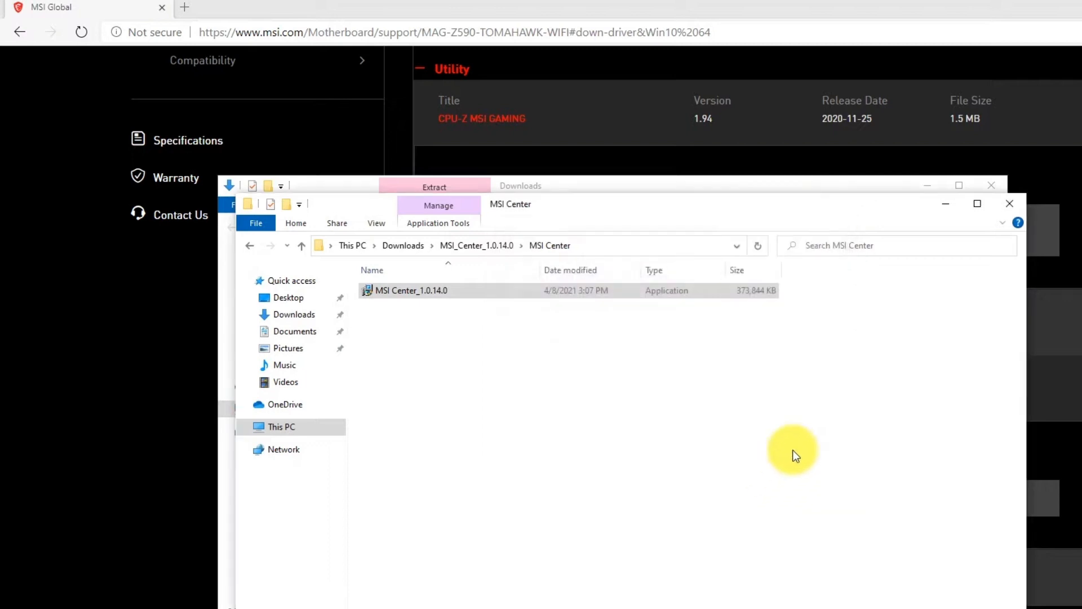
click(1009, 203)
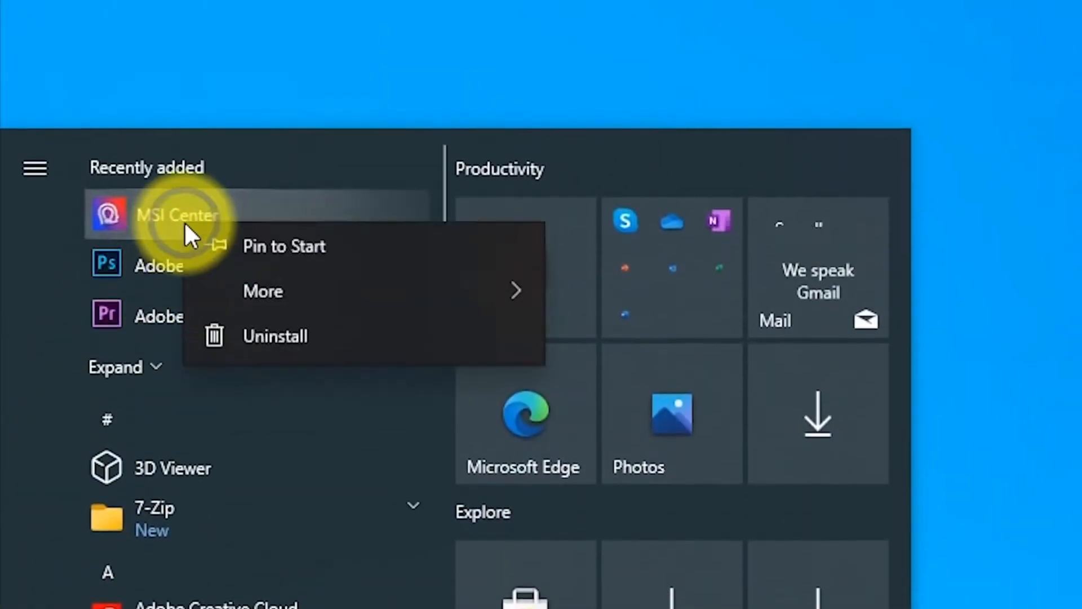
Watch the video launch MSI Center from the Start menu and scroll through its privacy policy and terms of use
click(263, 290)
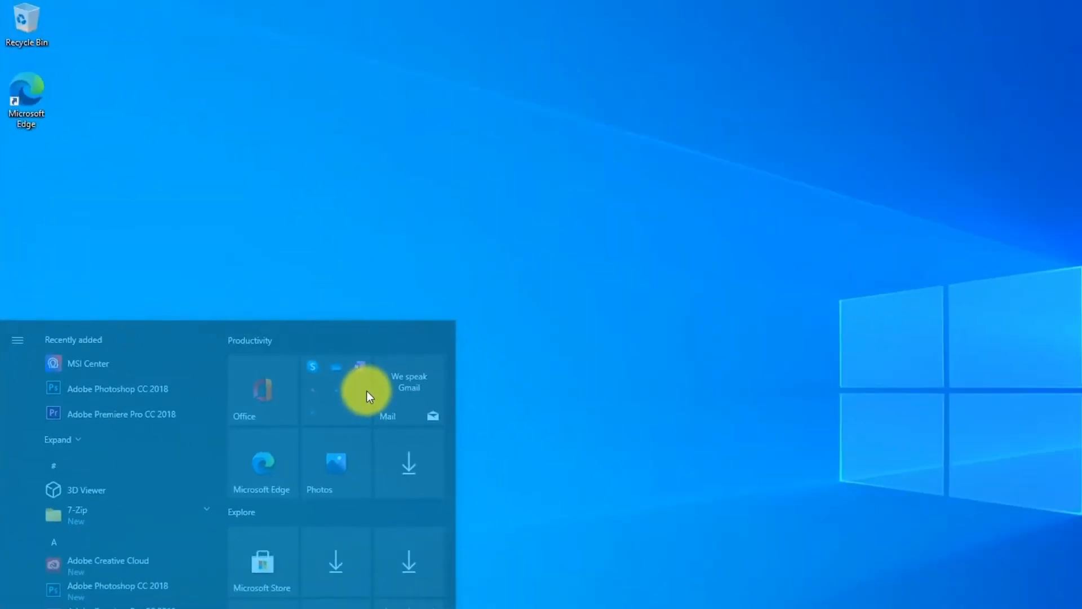
click(88, 363)
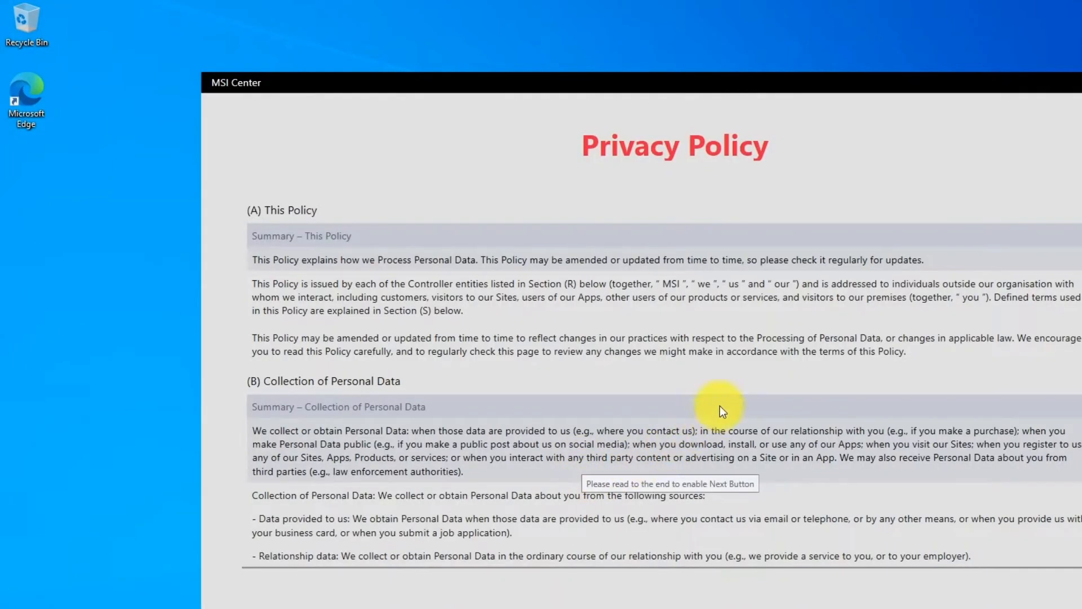
scroll(down, 3)
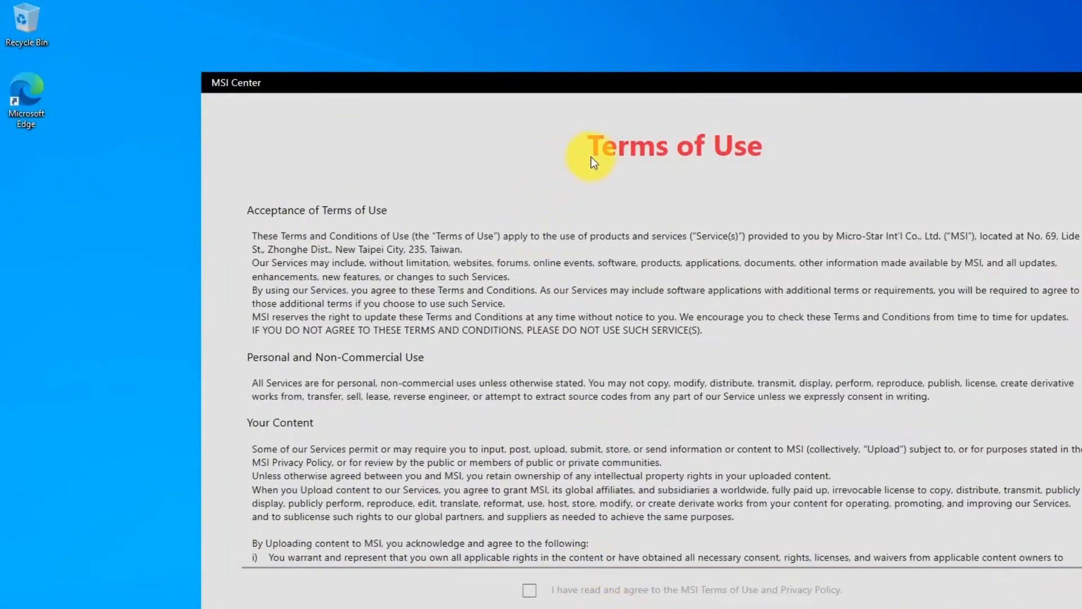
scroll(down, 3)
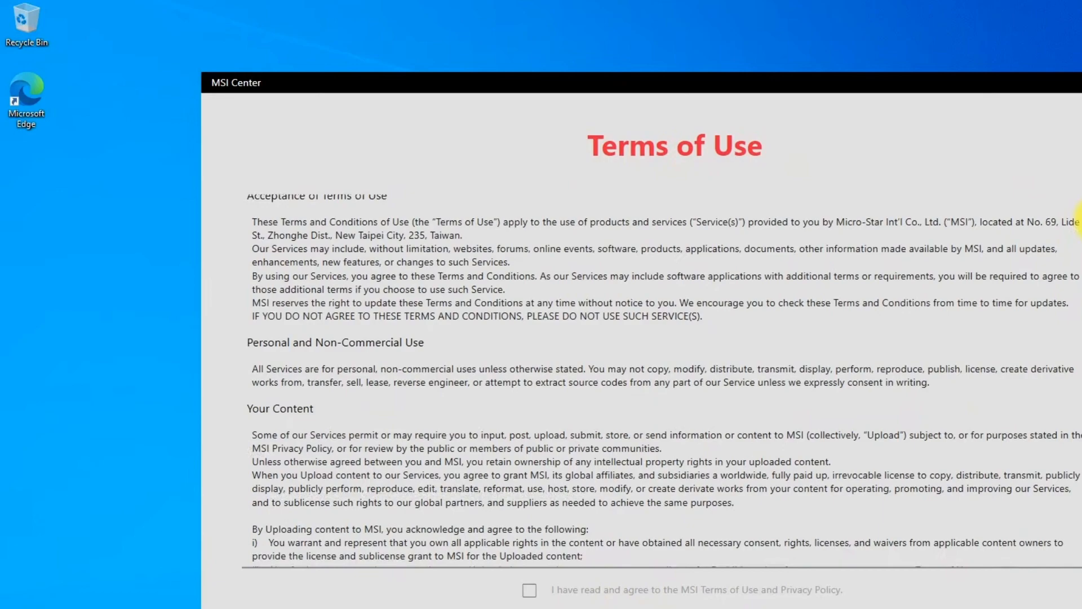
scroll(down, 3)
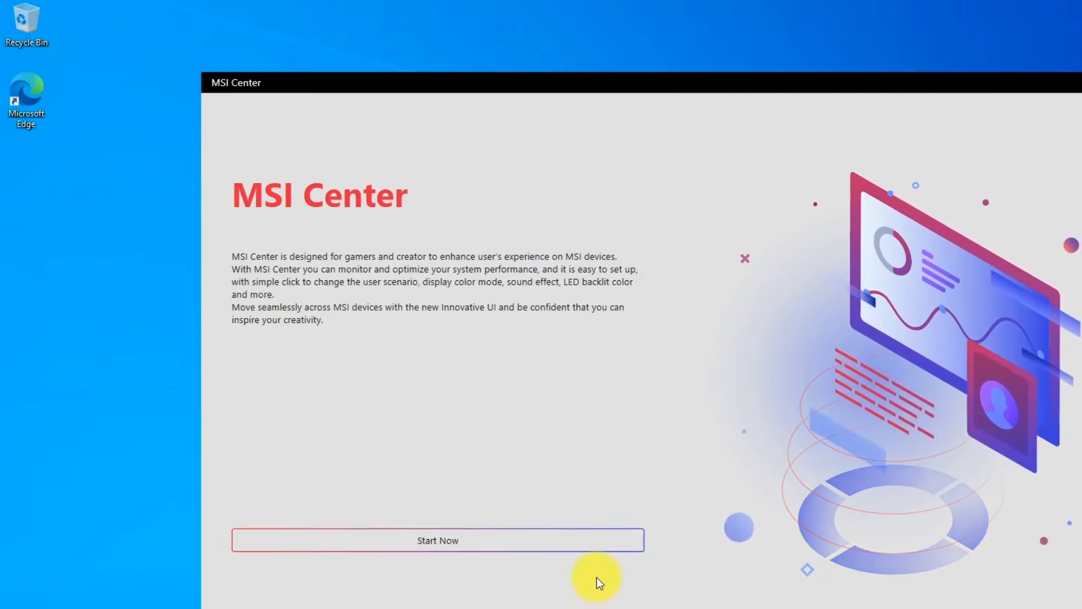
Watch the video reach the Feature Sets page listing Gaming Mode, Creator Mode and Mystic Light
click(438, 540)
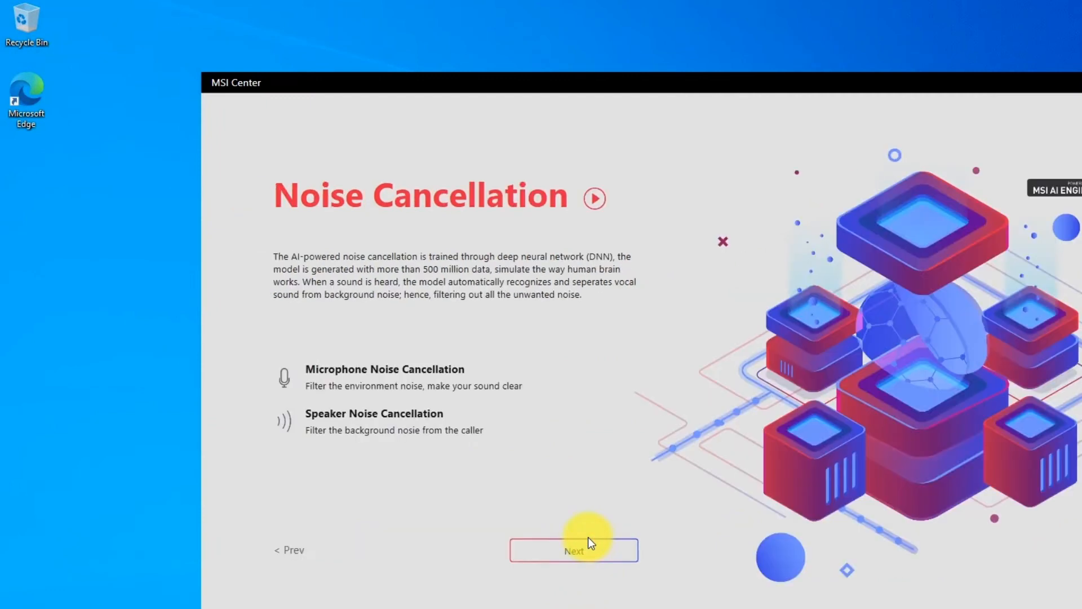
mouse_move(561, 484)
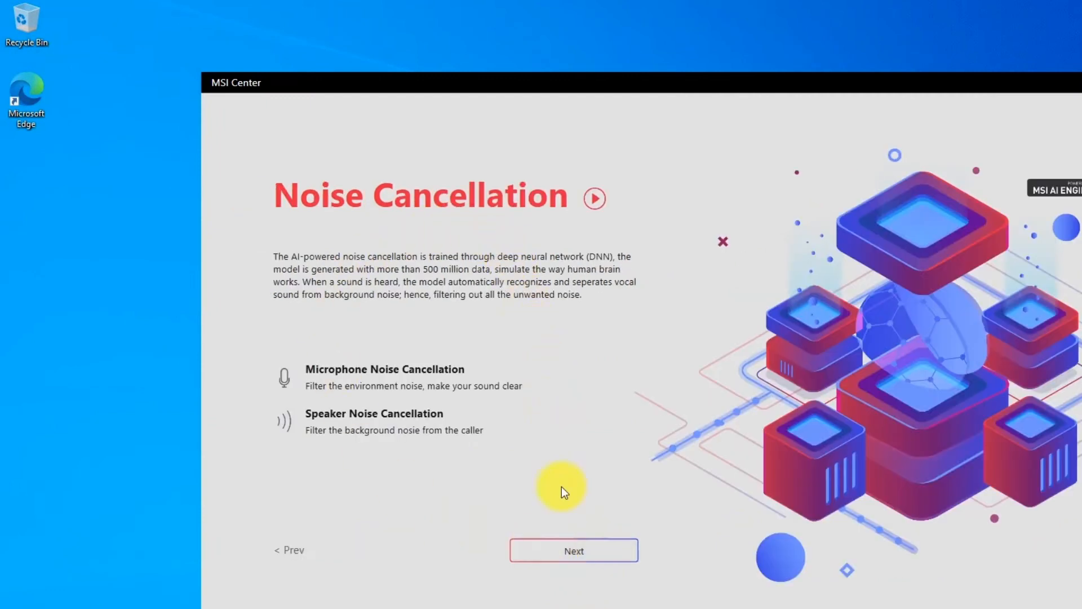
click(573, 550)
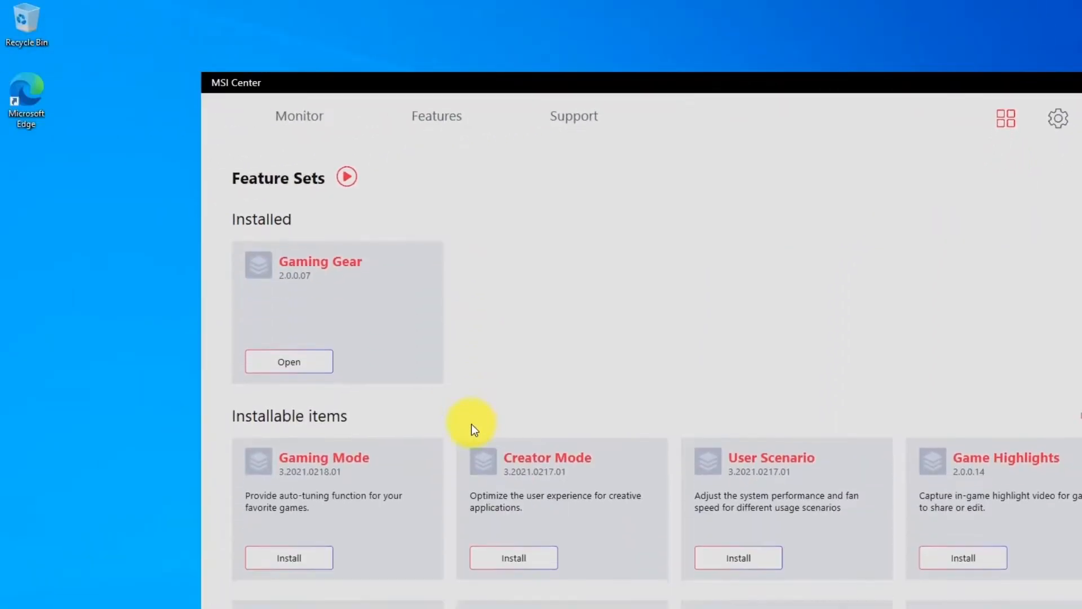
scroll(down, 3)
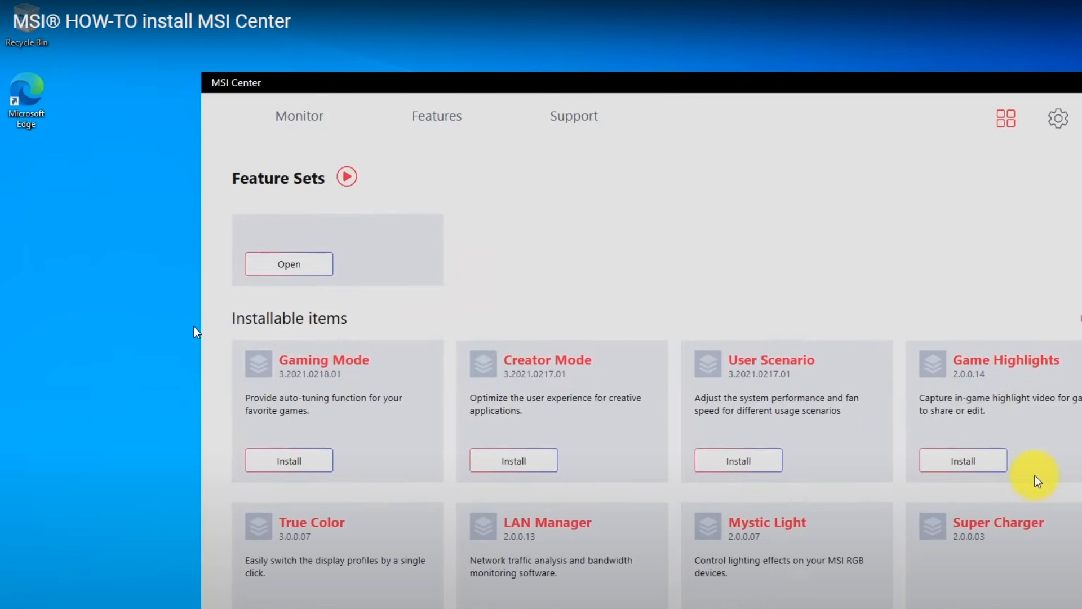
mouse_move(118, 307)
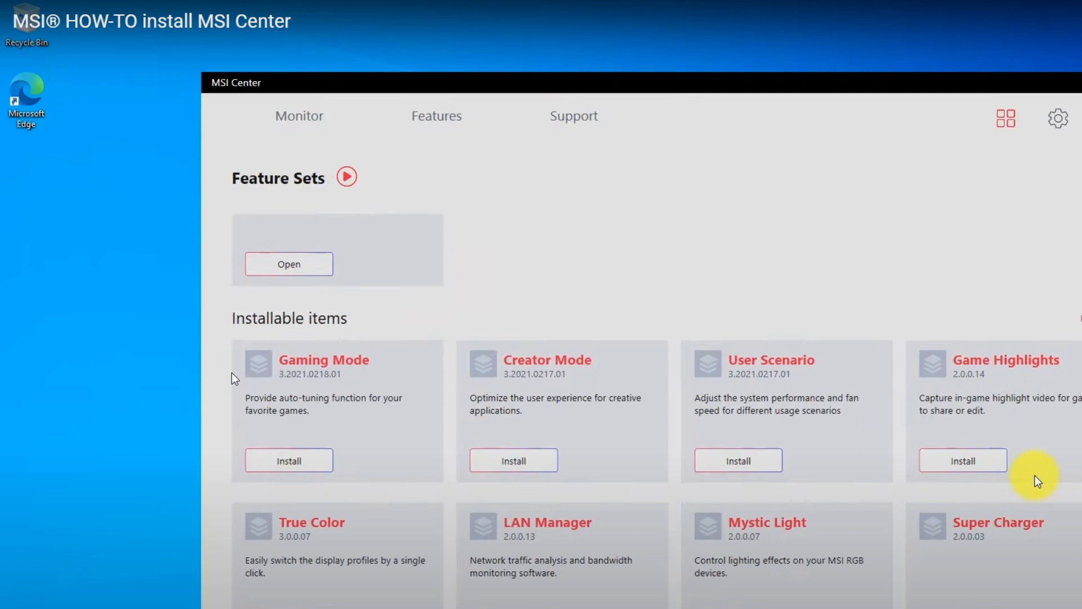
mouse_move(203, 371)
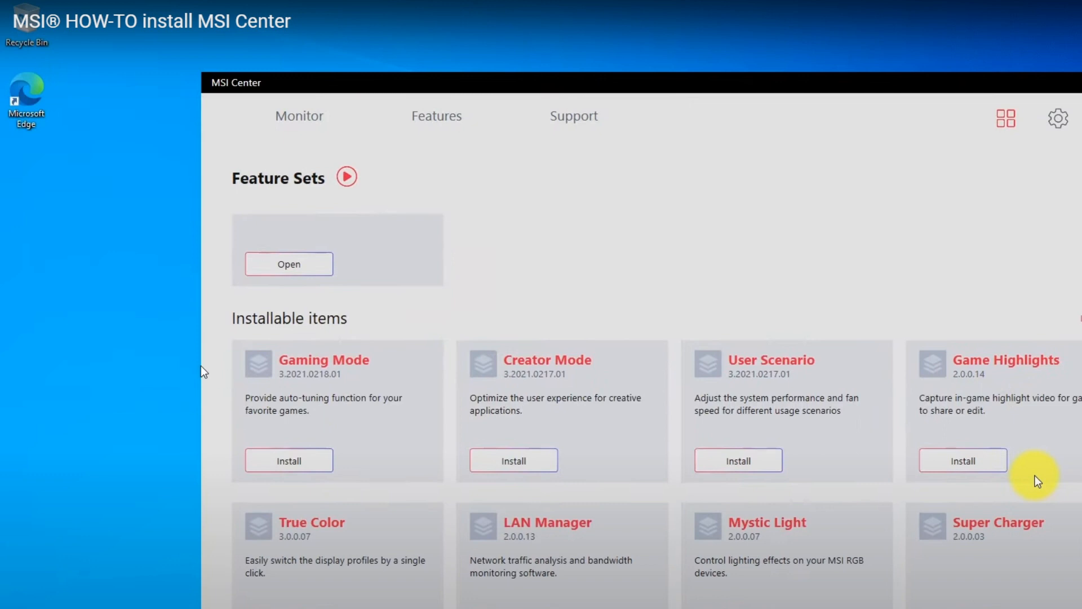
mouse_move(143, 351)
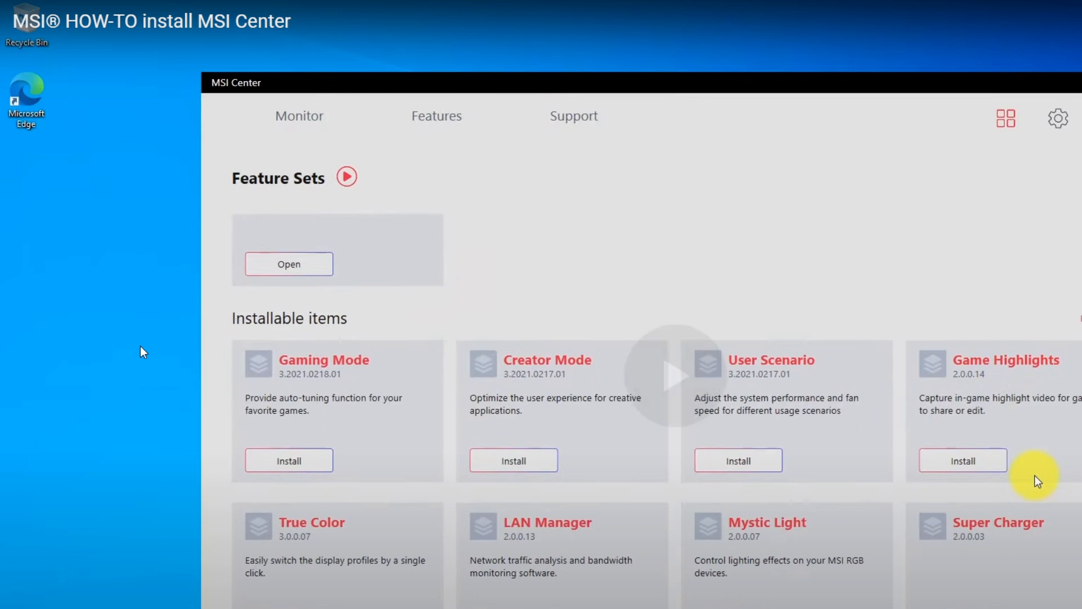
Watch the video install User Scenario and Mystic Light so they join Gaming Gear under Installed
scroll(down, 3)
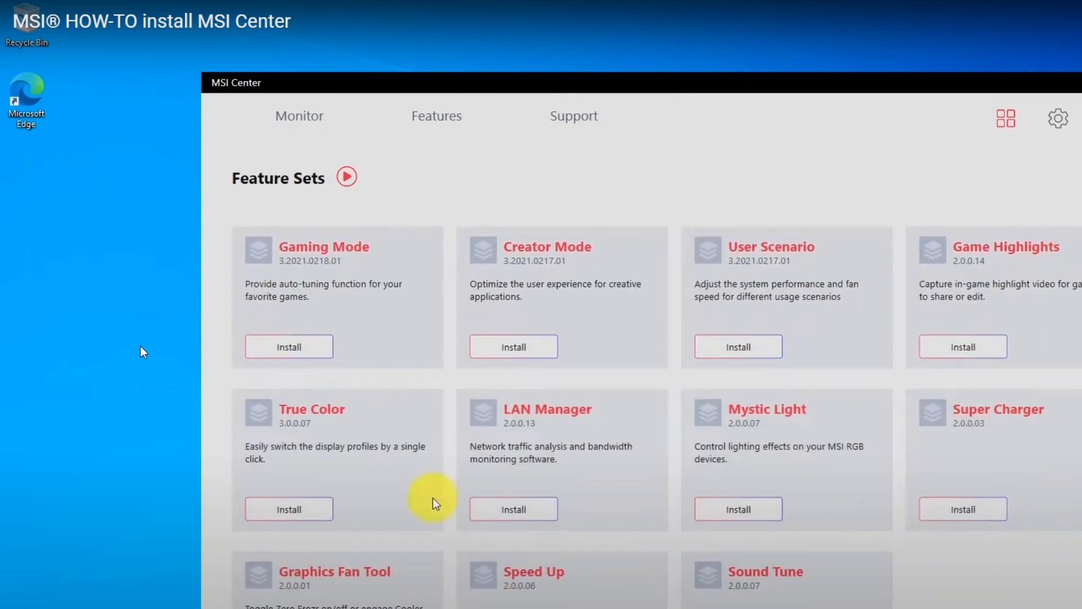
scroll(down, 3)
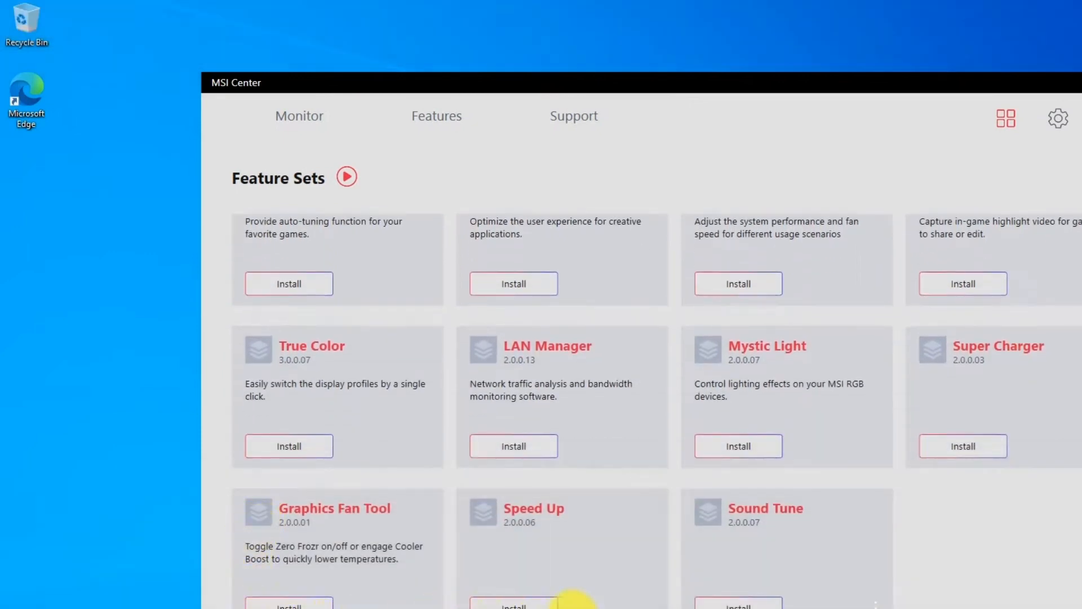
scroll(up, 3)
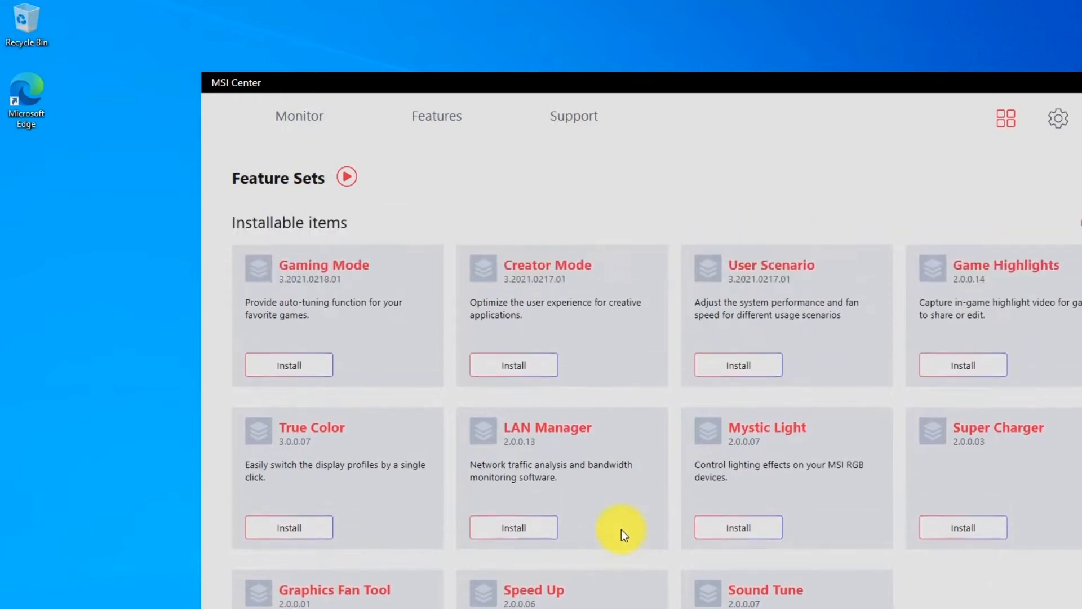
click(737, 364)
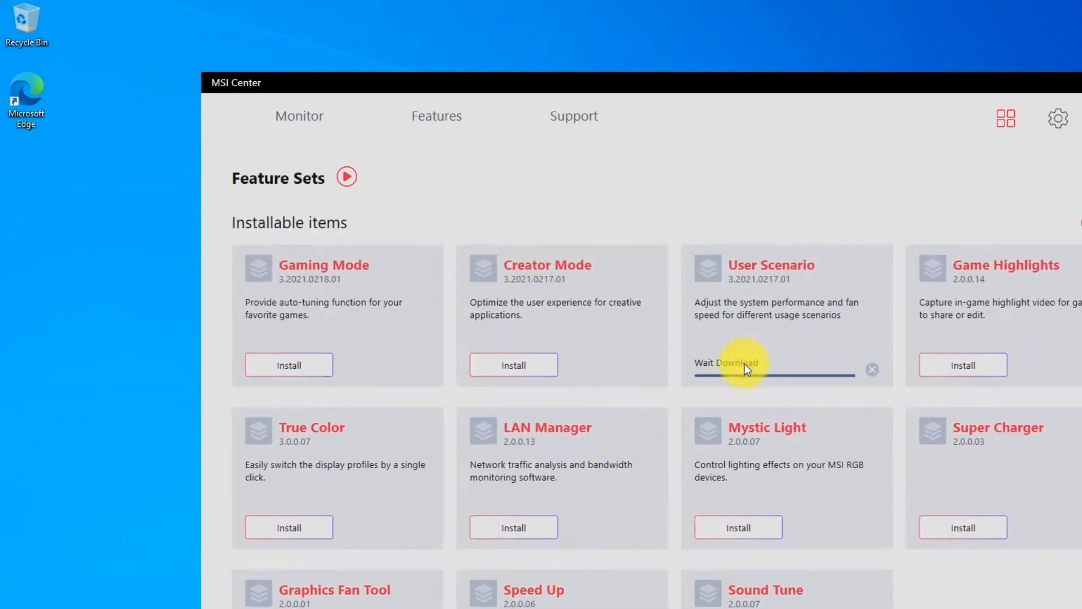
click(737, 527)
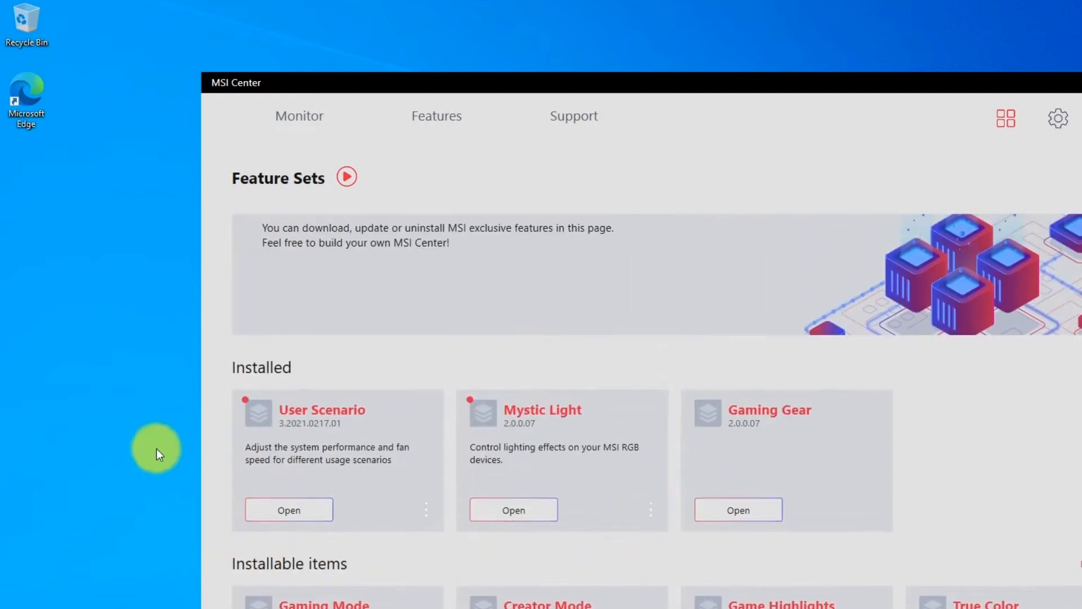
mouse_move(638, 455)
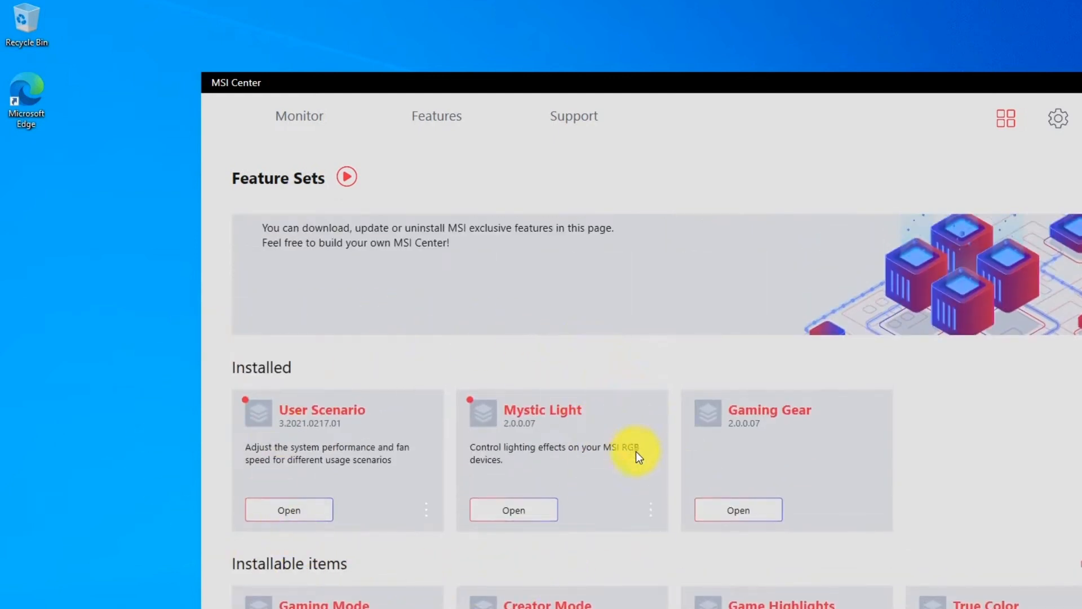
Watch the video tour the User Scenario and Mystic Light pages via the Features tab
click(288, 510)
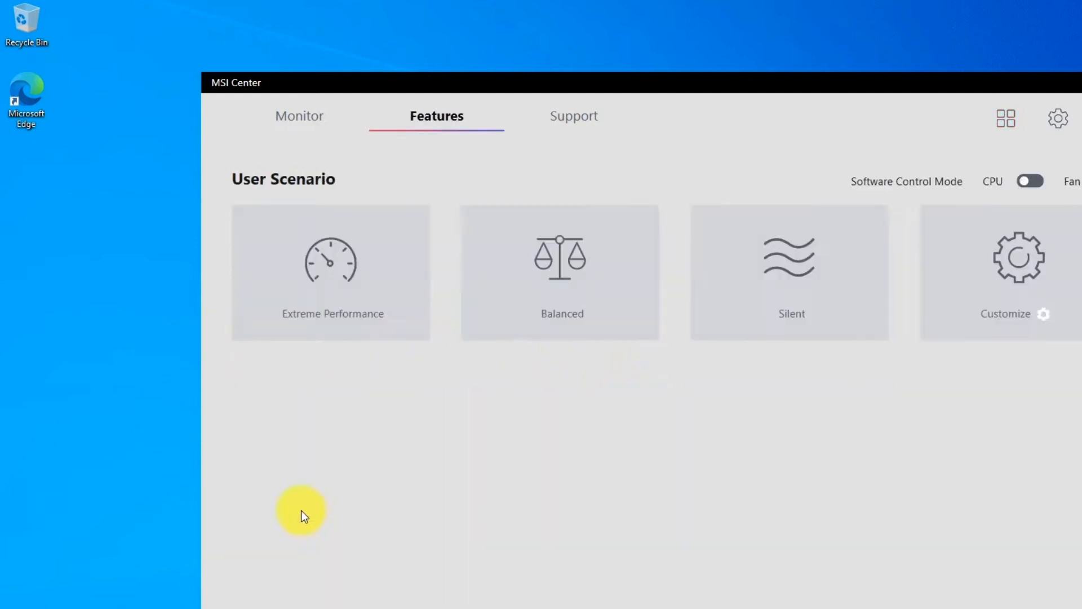
mouse_move(1017, 251)
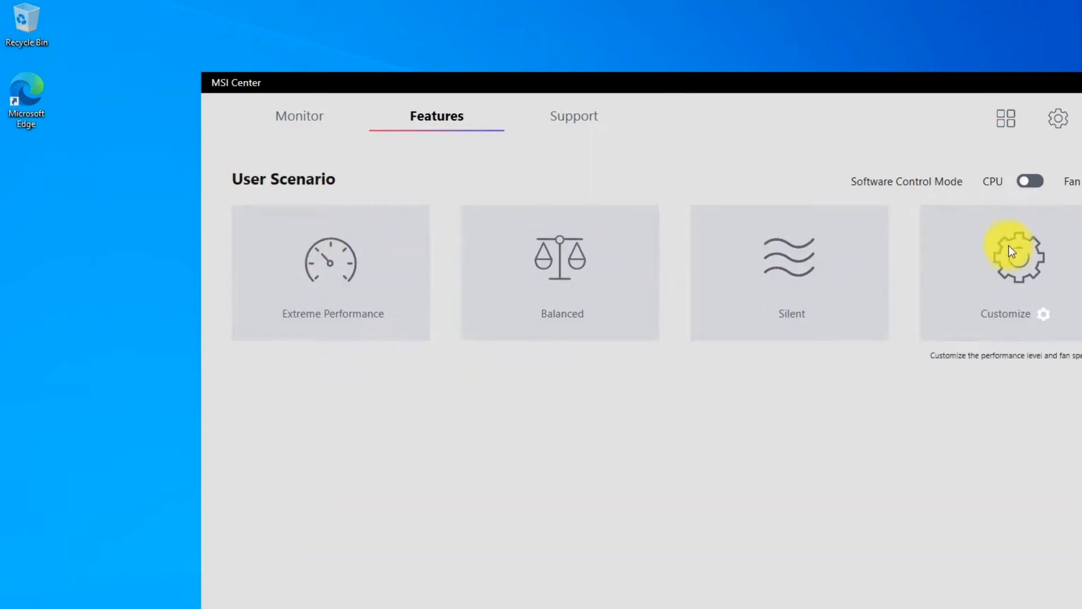
click(437, 115)
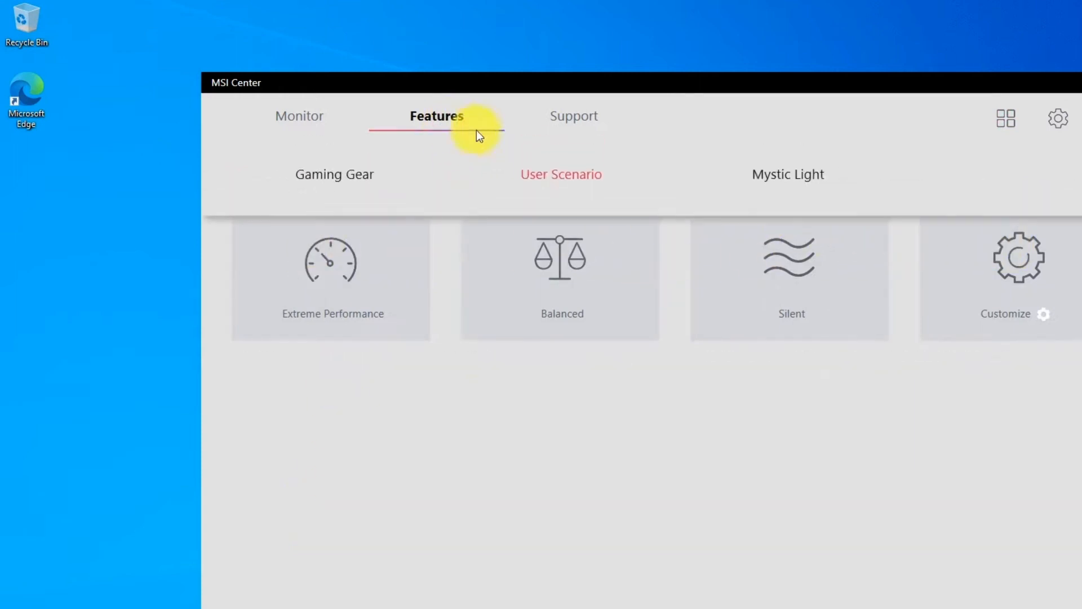
click(788, 174)
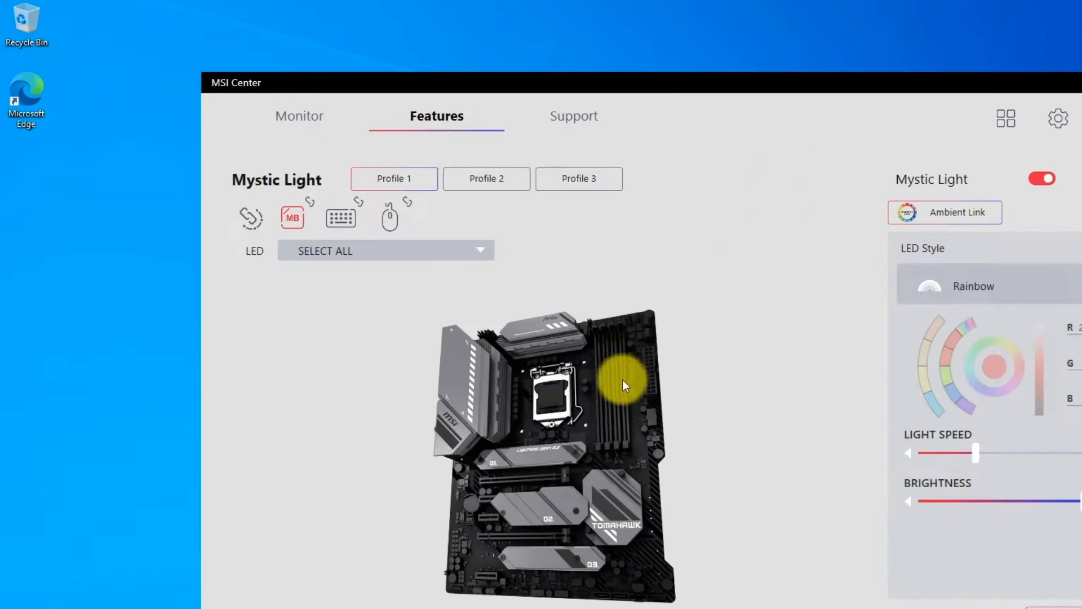
mouse_move(755, 238)
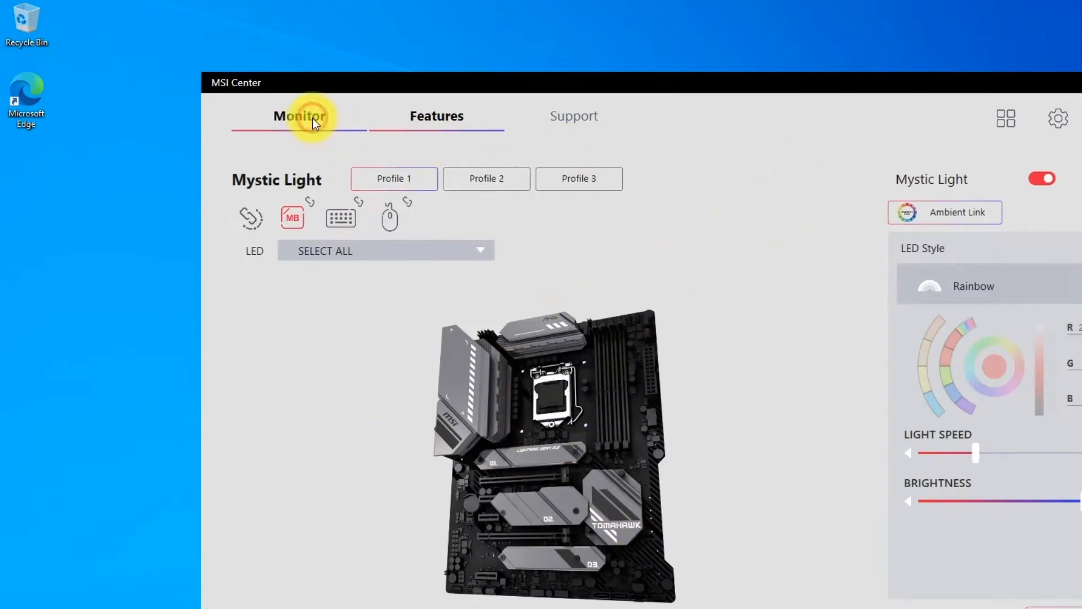
Watch the video visit the Monitor tab and return to Feature Sets with LAN Manager installed
click(300, 115)
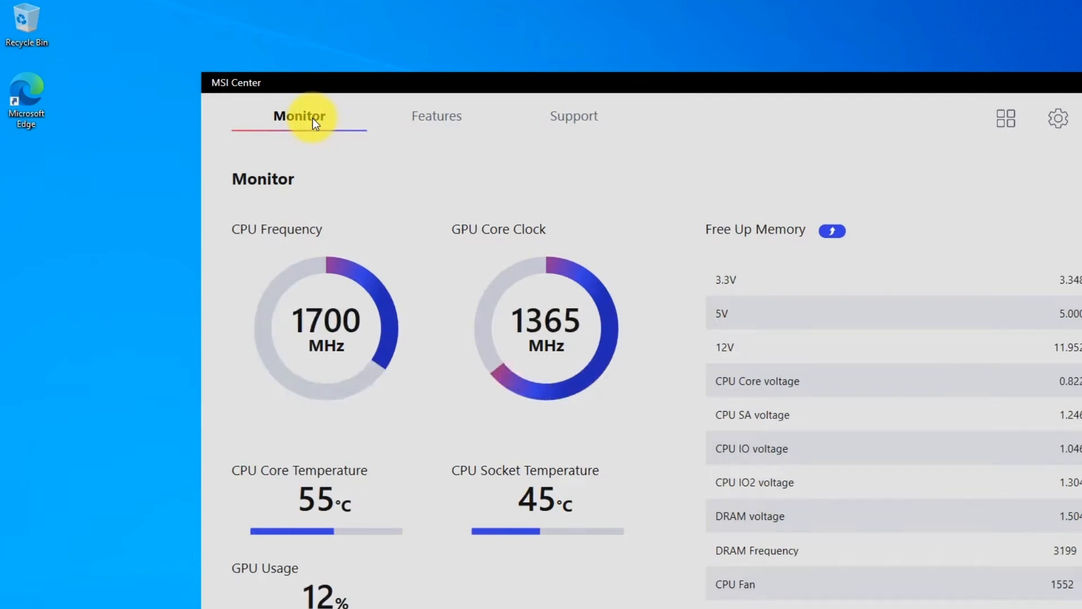
mouse_move(511, 137)
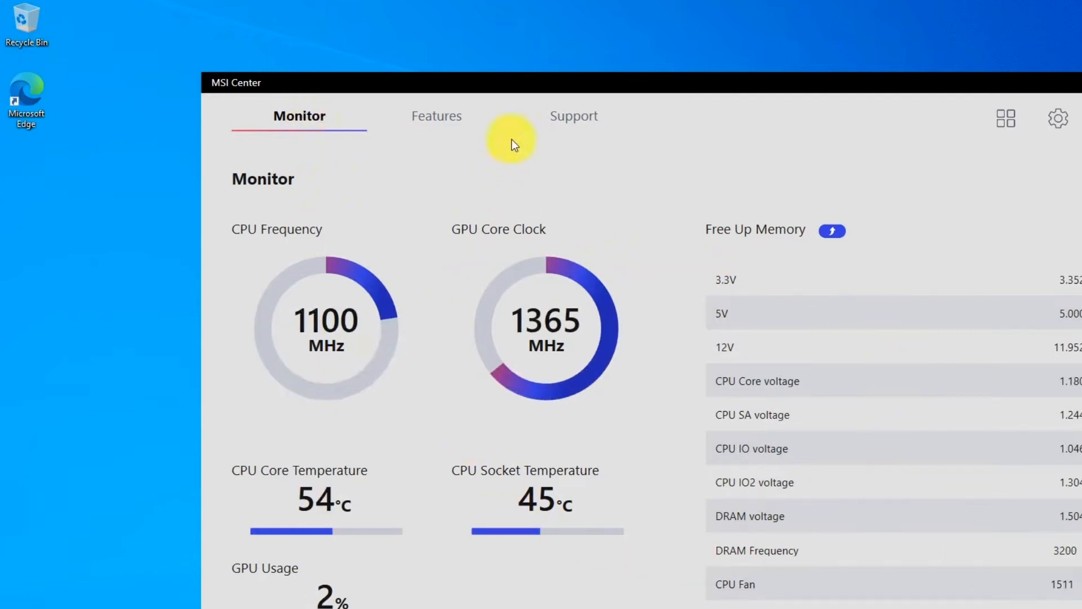
mouse_move(1006, 116)
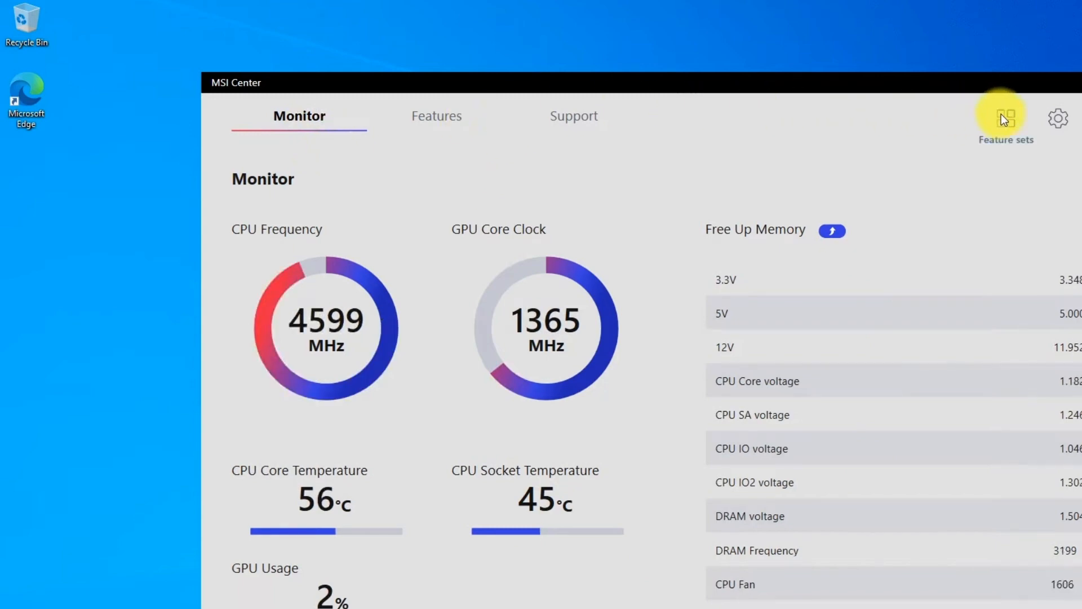
click(1005, 116)
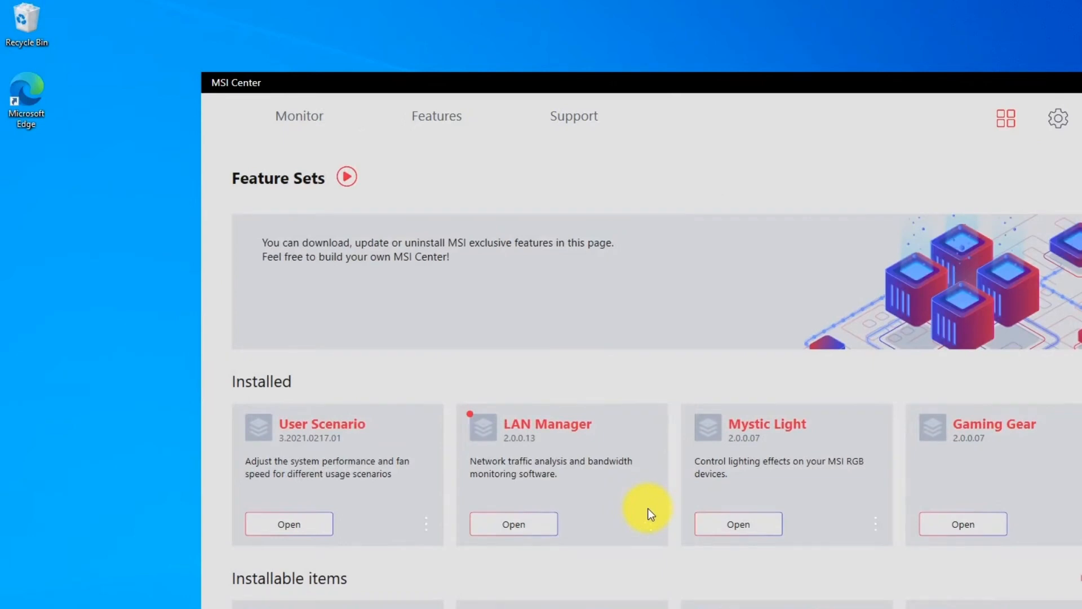
mouse_move(611, 527)
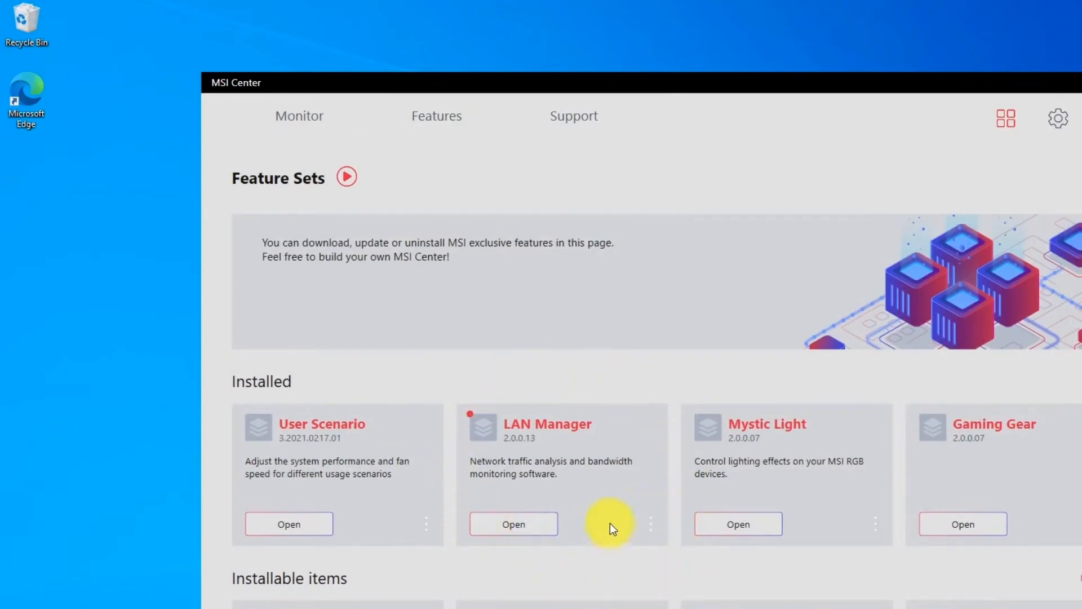
Continue playing the video as it uninstalls LAN Manager via its three-dot menu
click(650, 523)
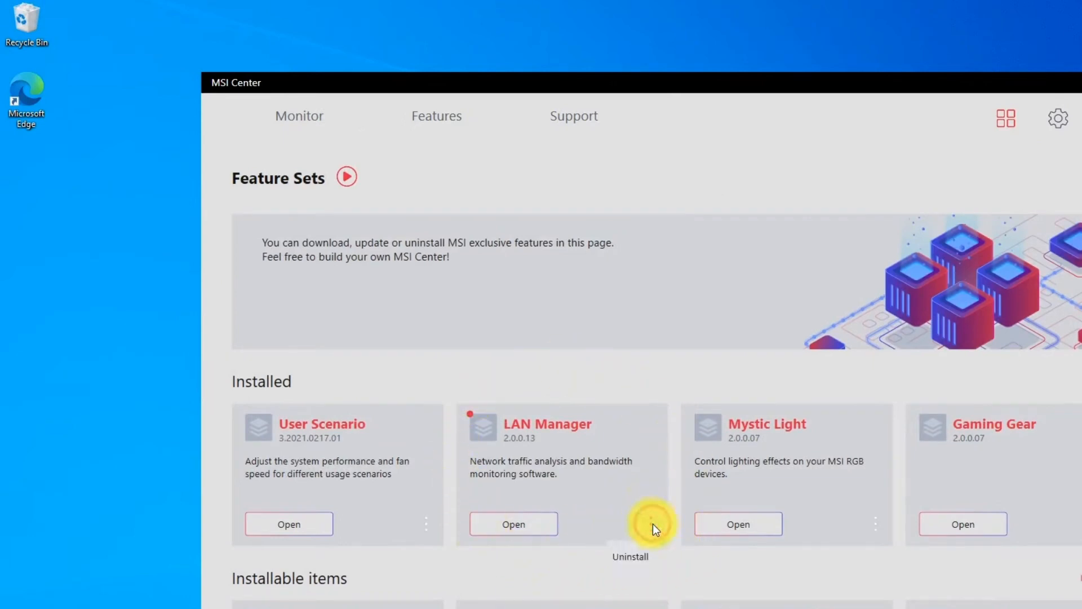
click(629, 556)
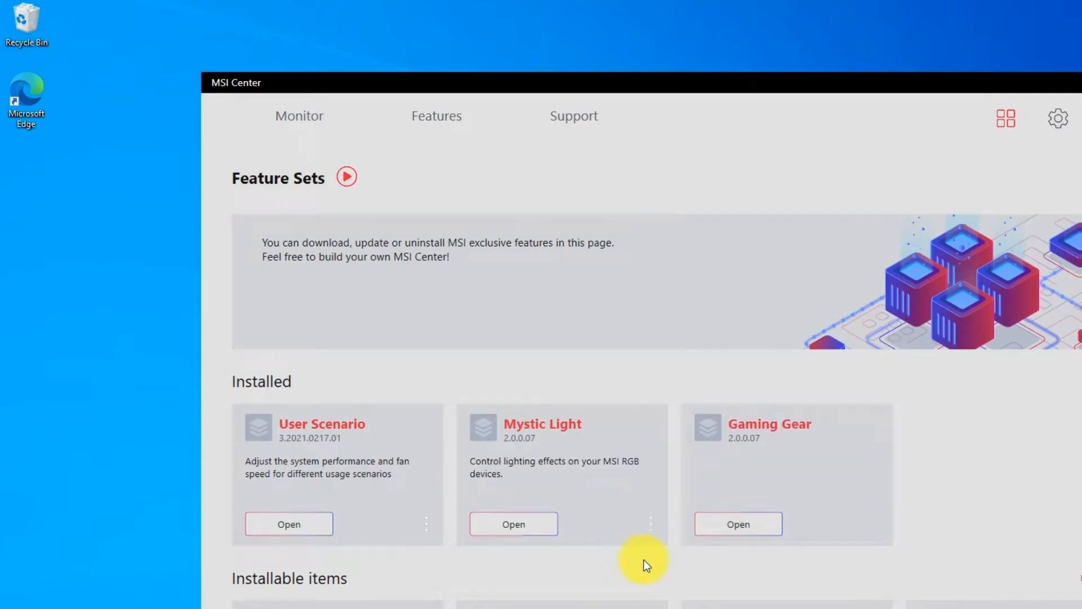
mouse_move(562, 586)
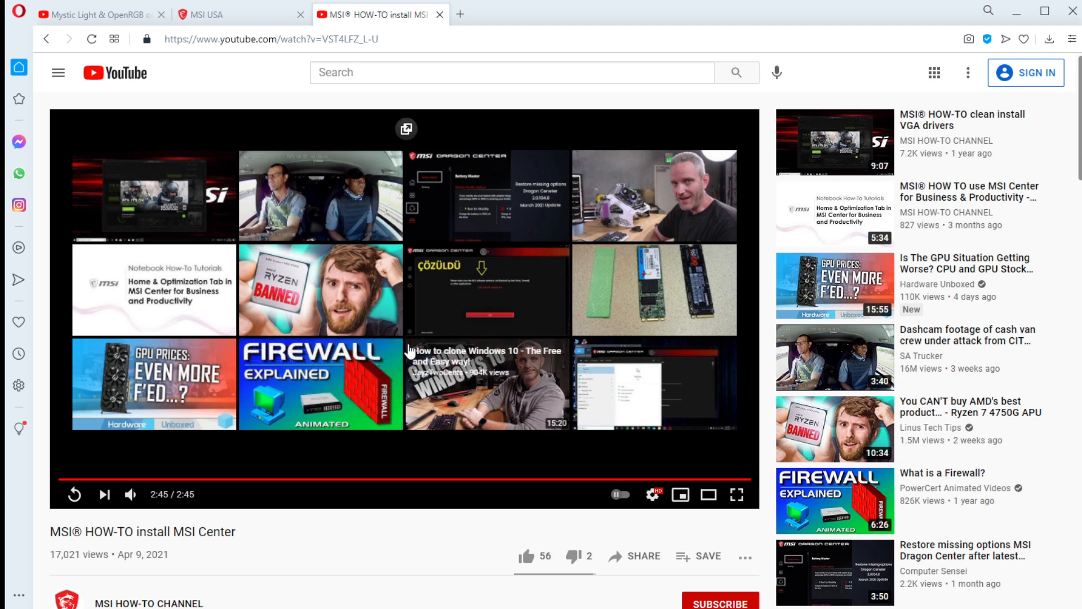
mouse_move(233, 479)
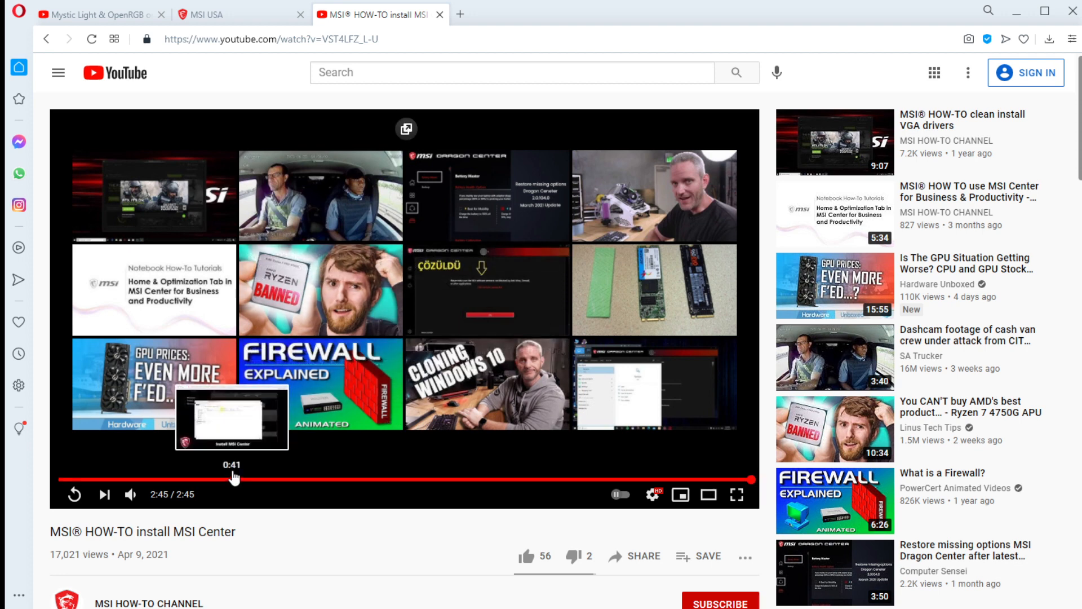
mouse_move(271, 414)
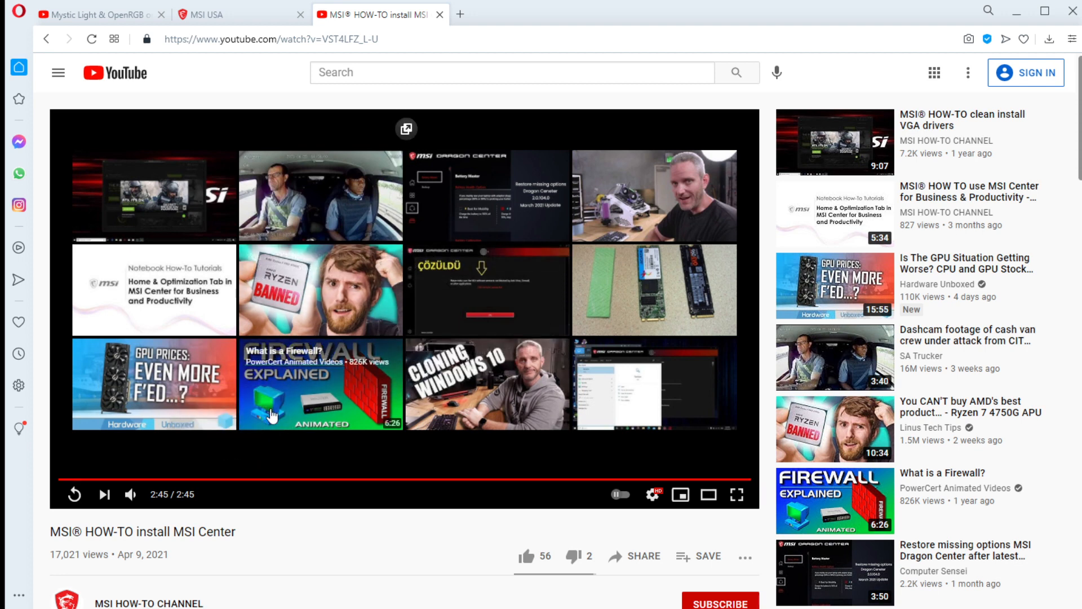